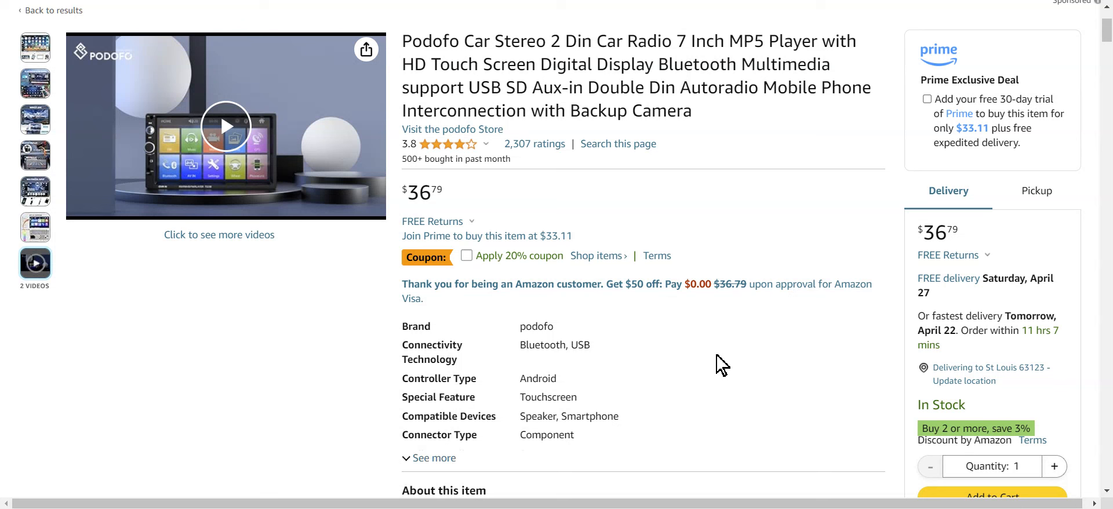
mouse_move(692, 356)
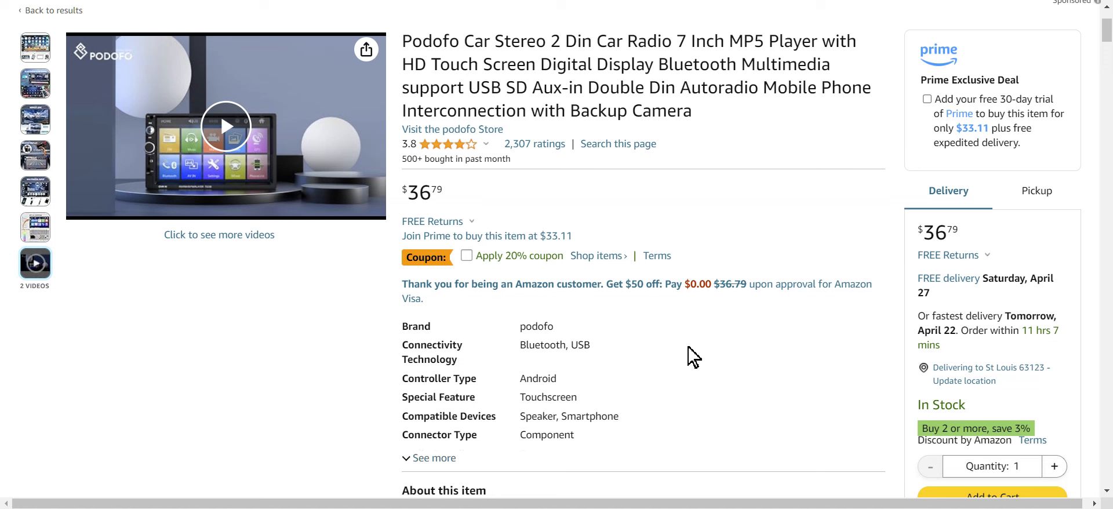
mouse_move(256, 349)
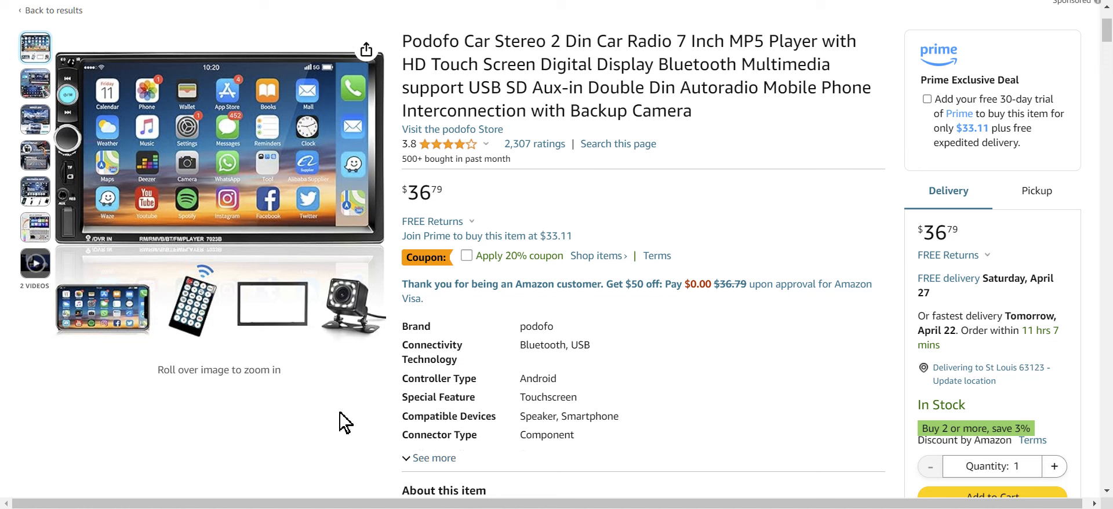
mouse_move(243, 416)
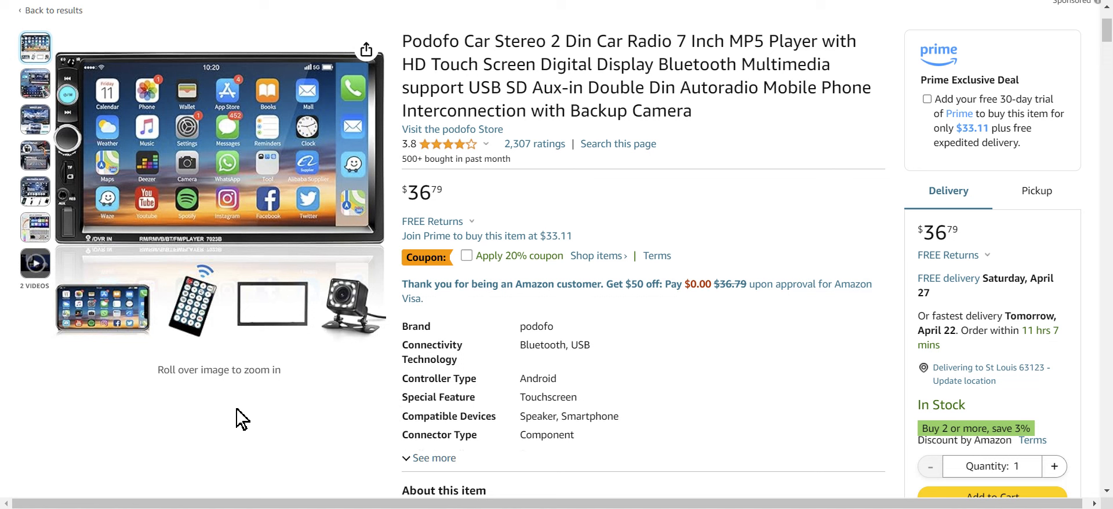
mouse_move(77, 409)
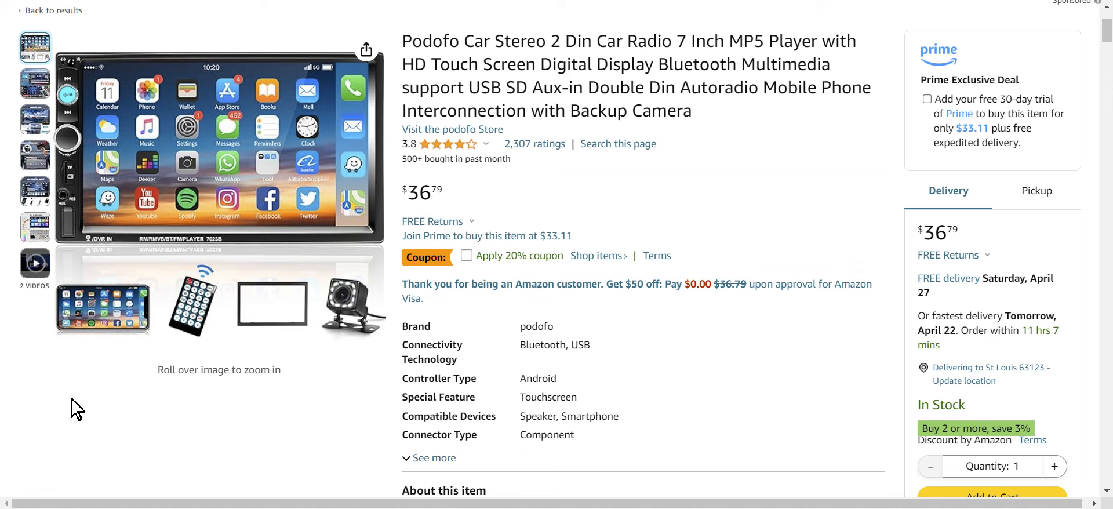
mouse_move(134, 134)
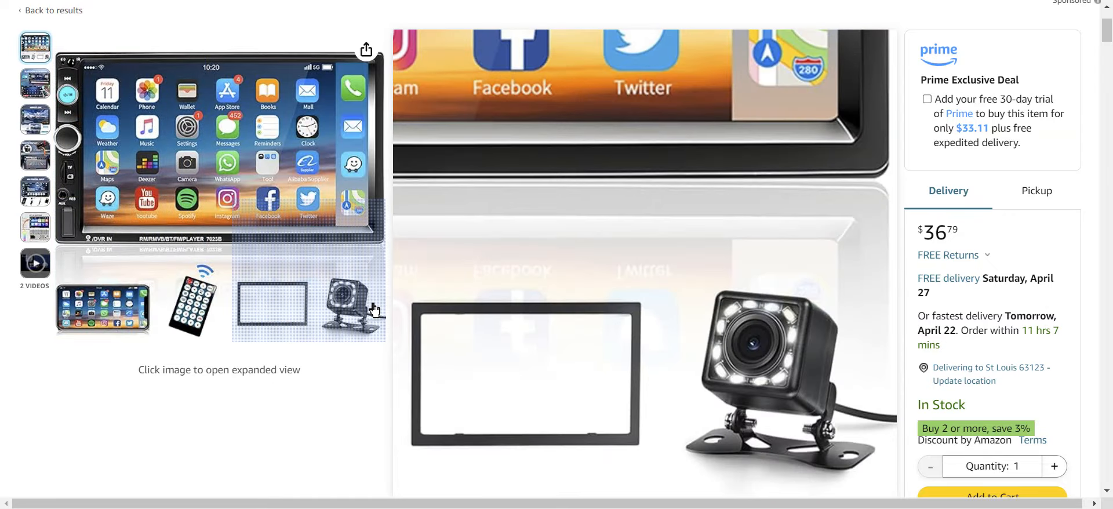
- Replace the video preview with the Podofo stereo's first product photo
click(191, 302)
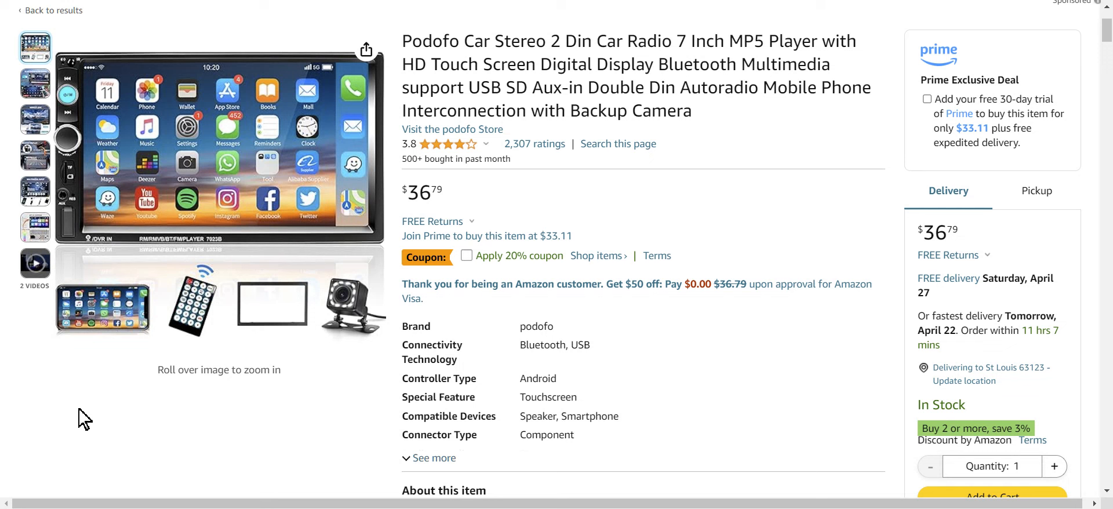
mouse_move(751, 416)
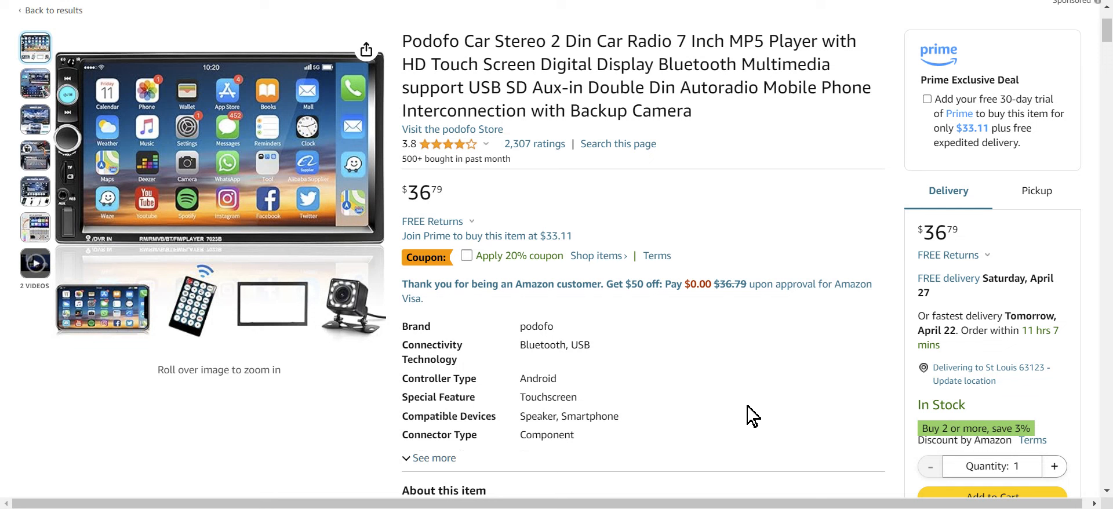
mouse_move(635, 387)
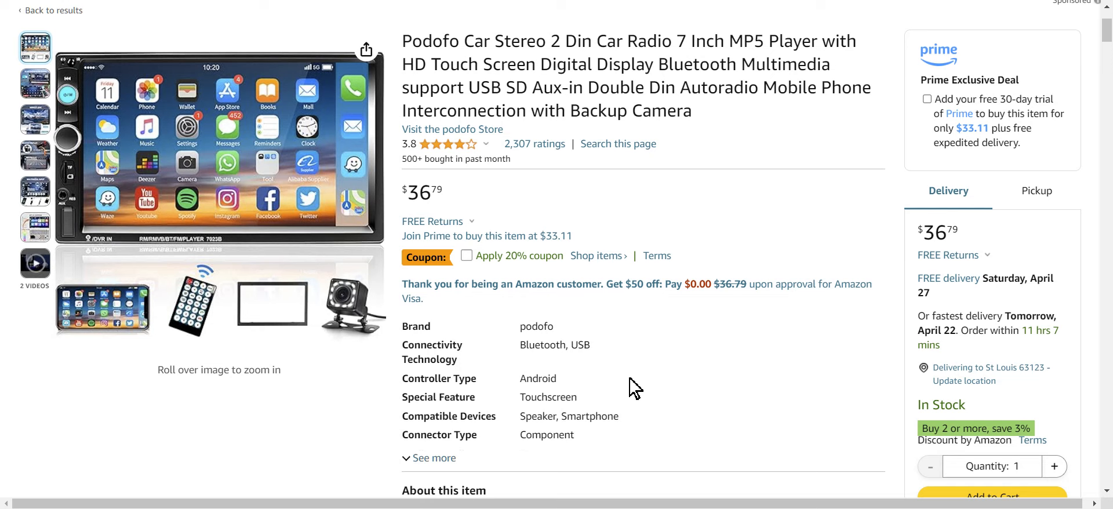
- Reach the 'About this item' features and highlight 'Mirror Link' in the Phonelink section
scroll(down, 3)
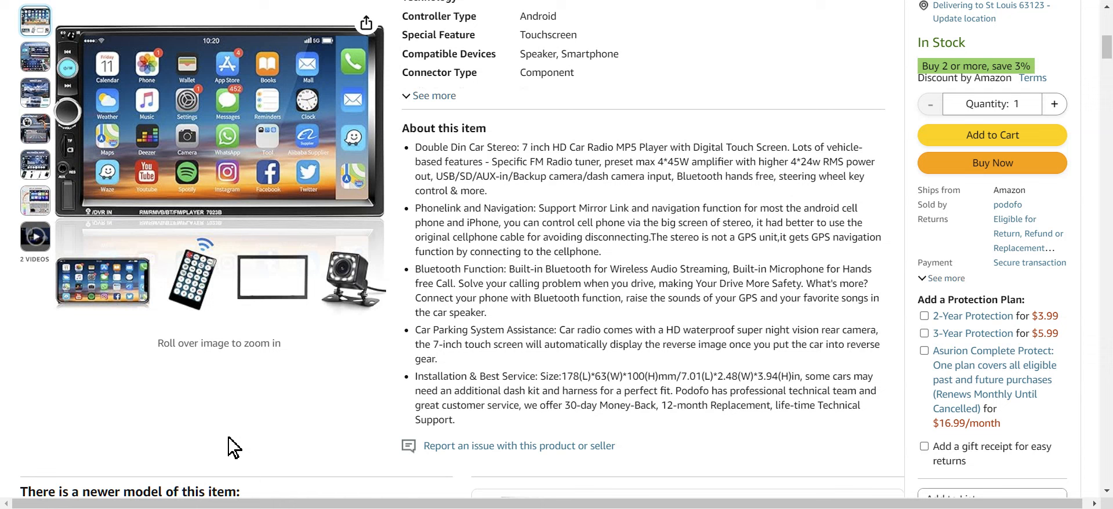
mouse_move(345, 382)
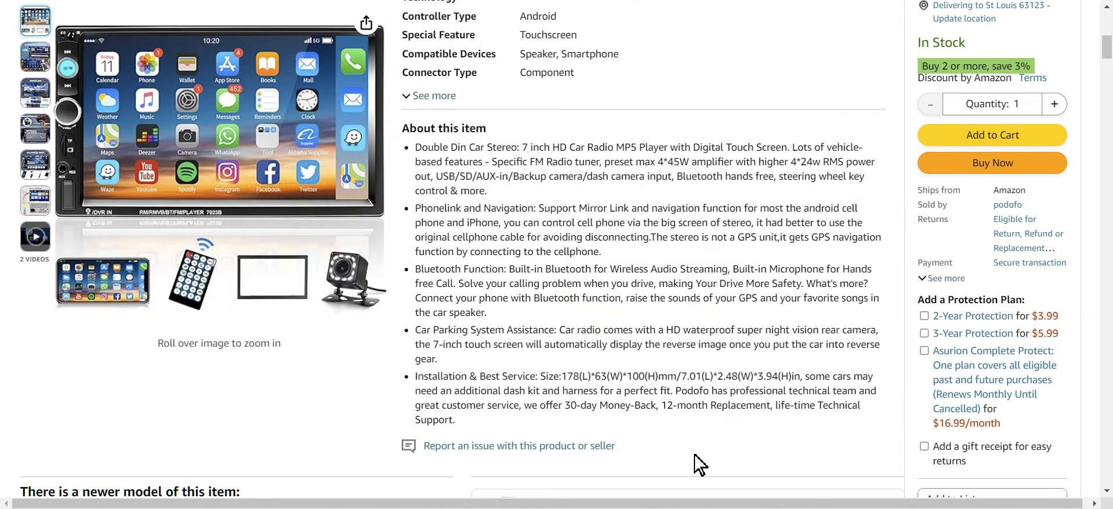
mouse_move(692, 458)
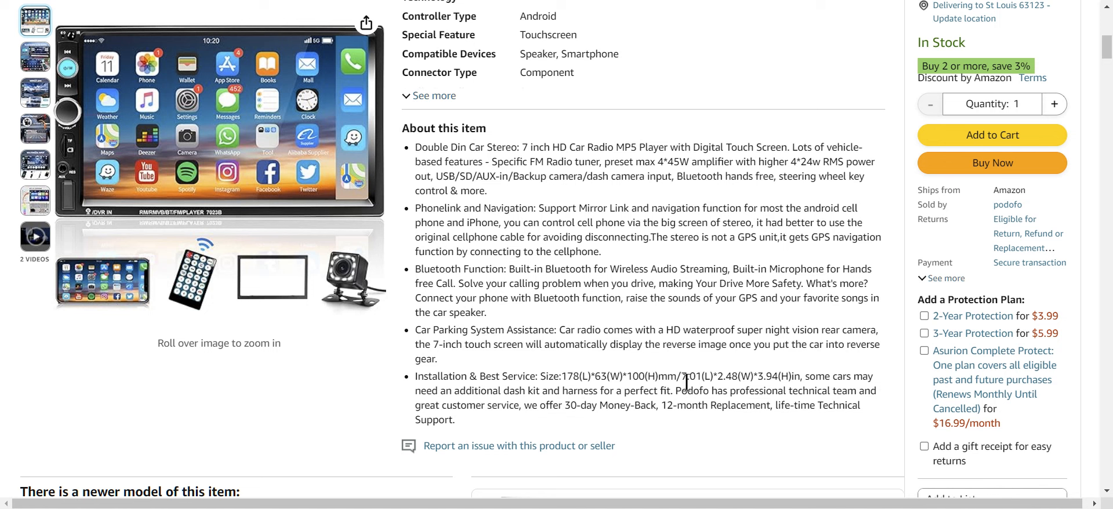
mouse_move(806, 270)
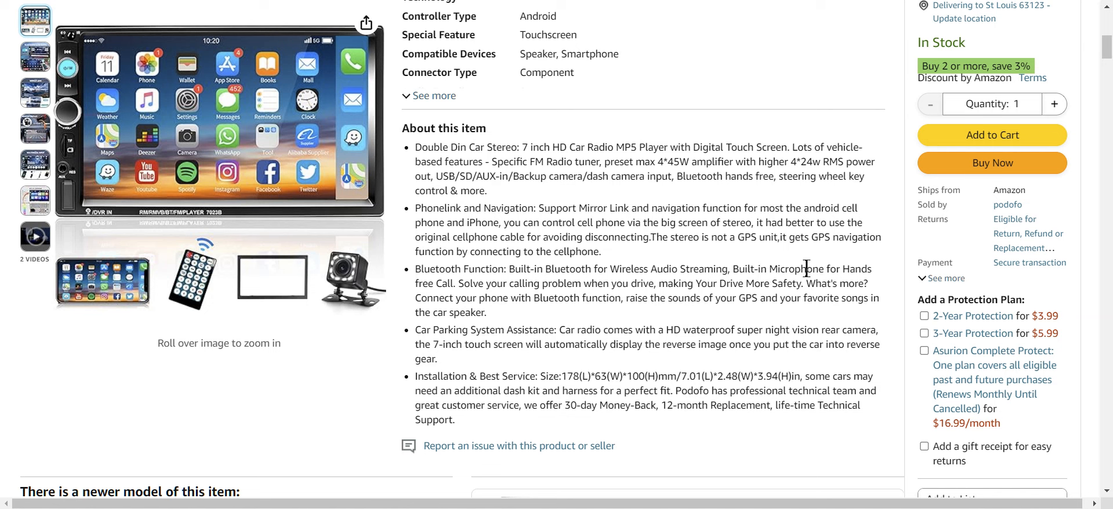
mouse_move(558, 243)
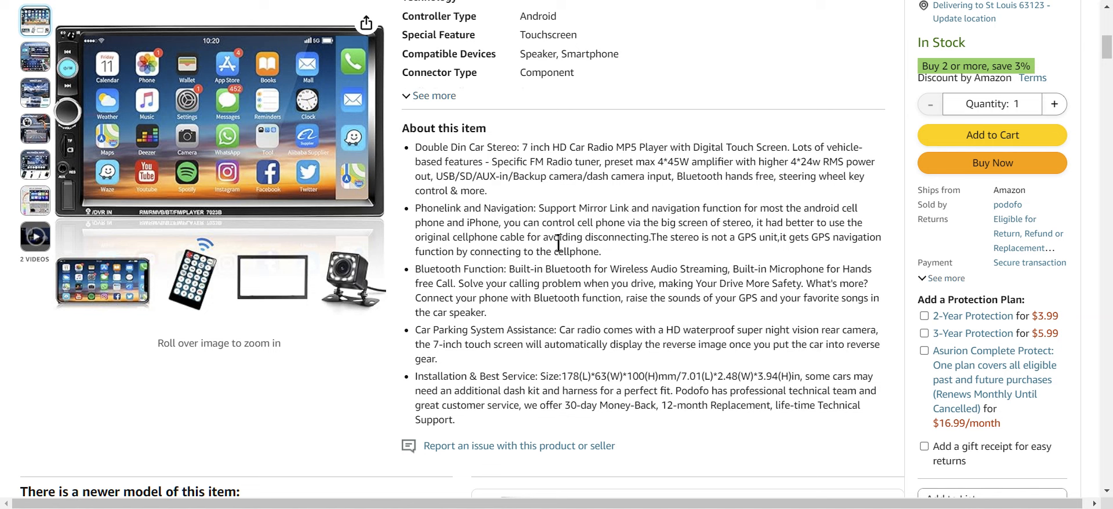
mouse_move(542, 208)
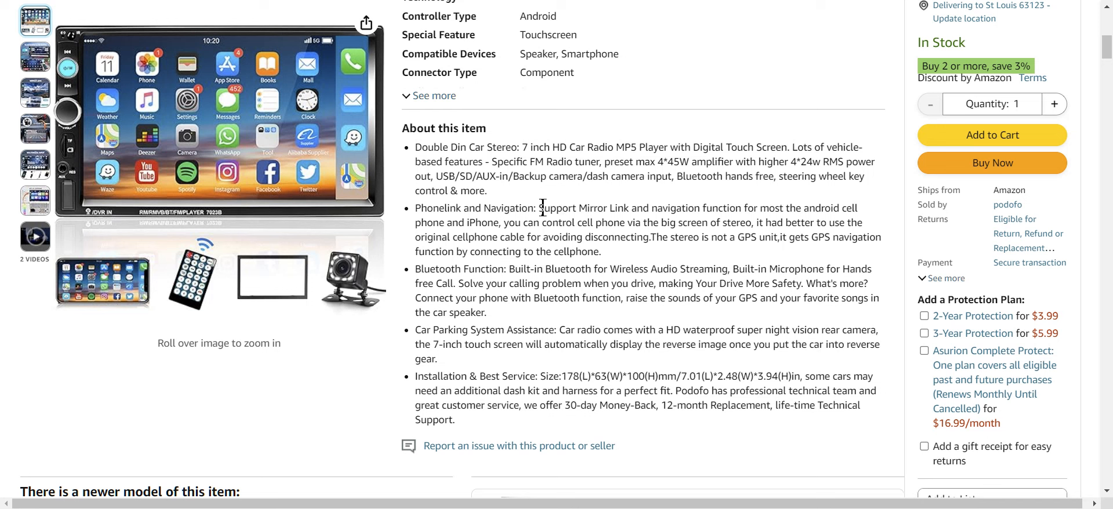
mouse_move(581, 211)
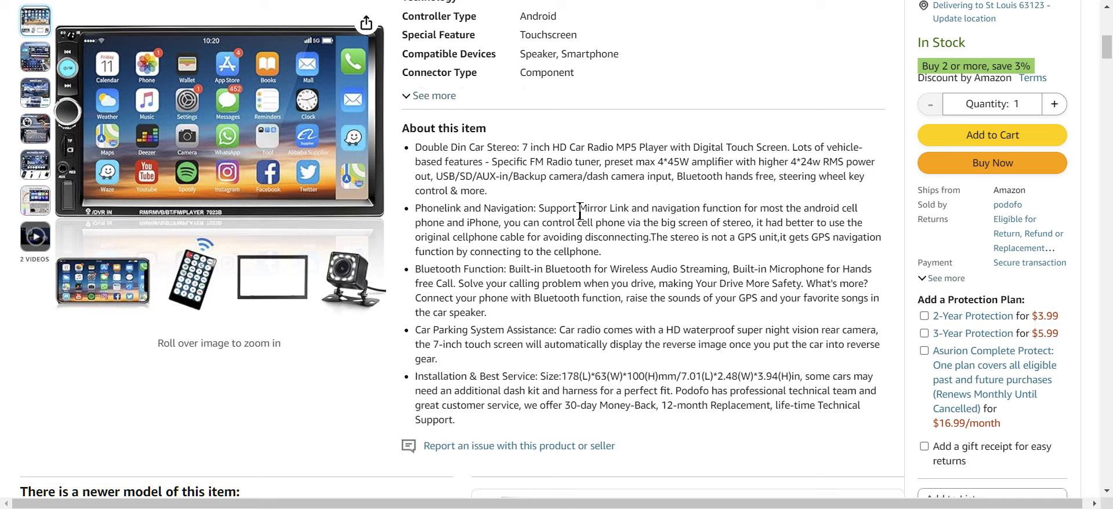
double_click(605, 207)
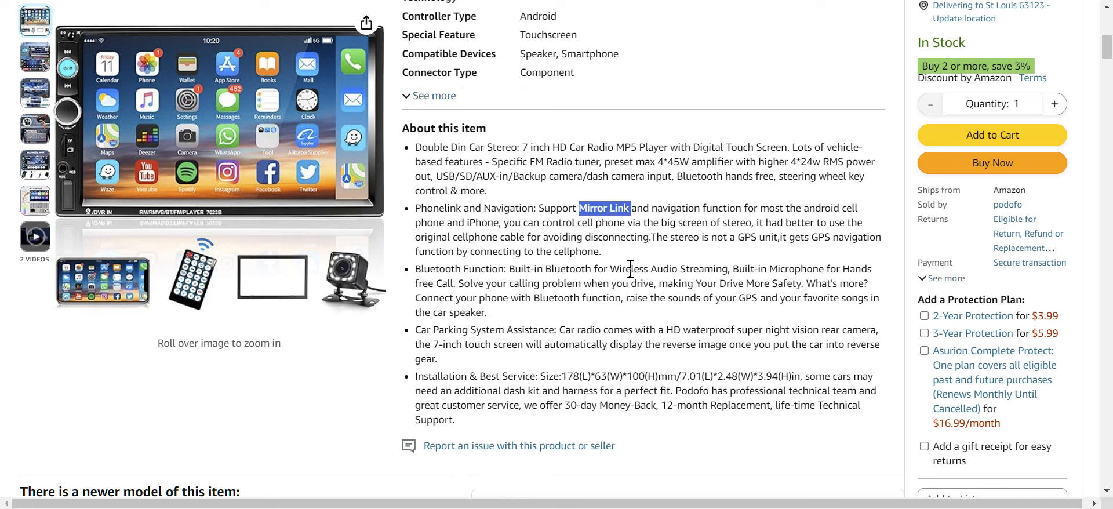
mouse_move(288, 394)
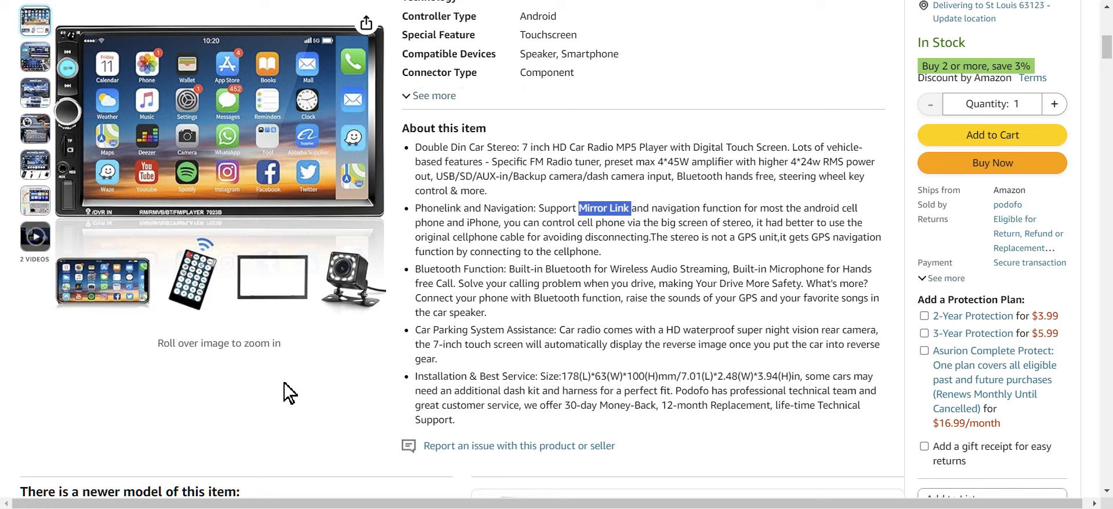
mouse_move(280, 384)
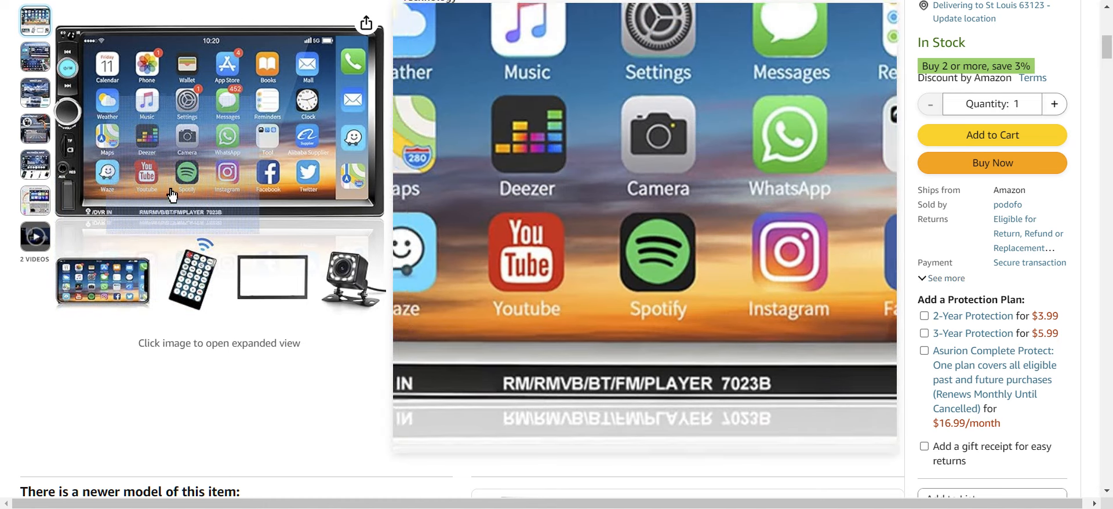
- Zoom into the stereo's home screen icons, then show the Multimedia Input photo
click(102, 281)
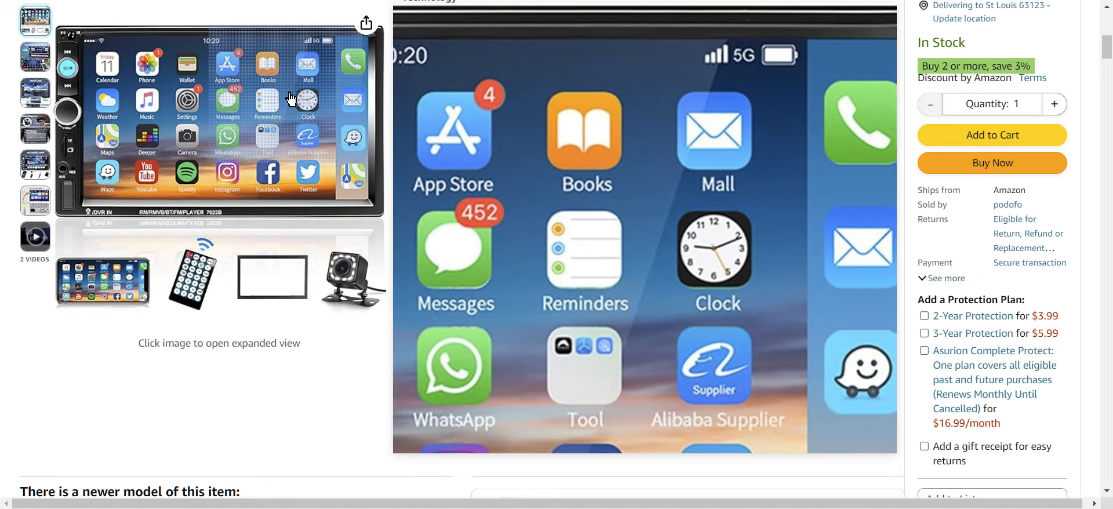
click(104, 281)
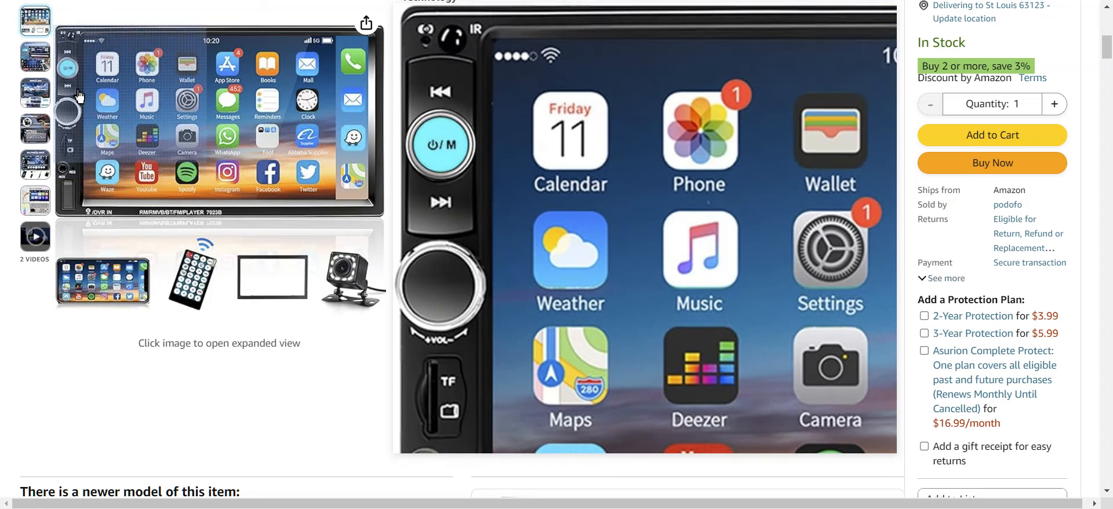
mouse_move(81, 53)
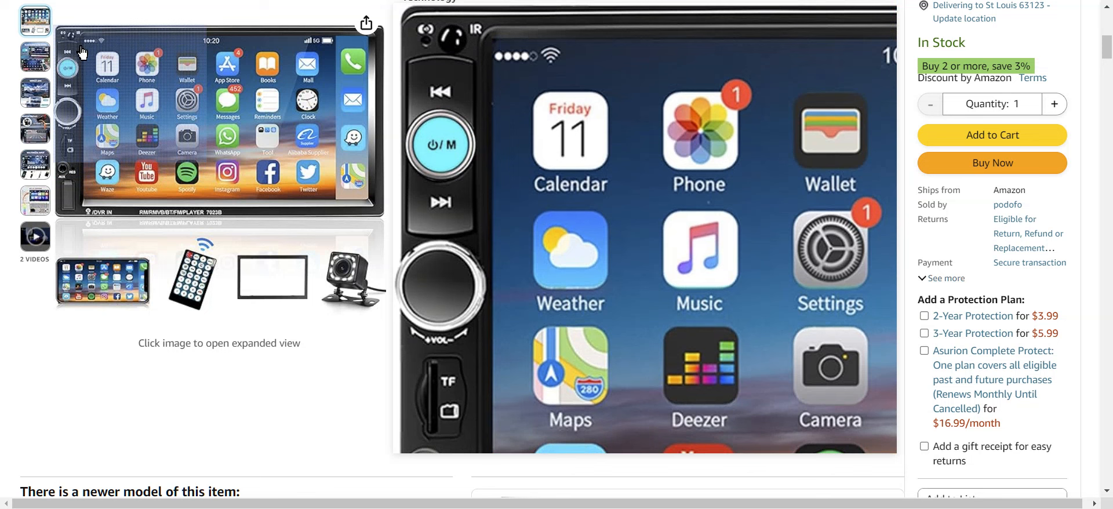
mouse_move(60, 81)
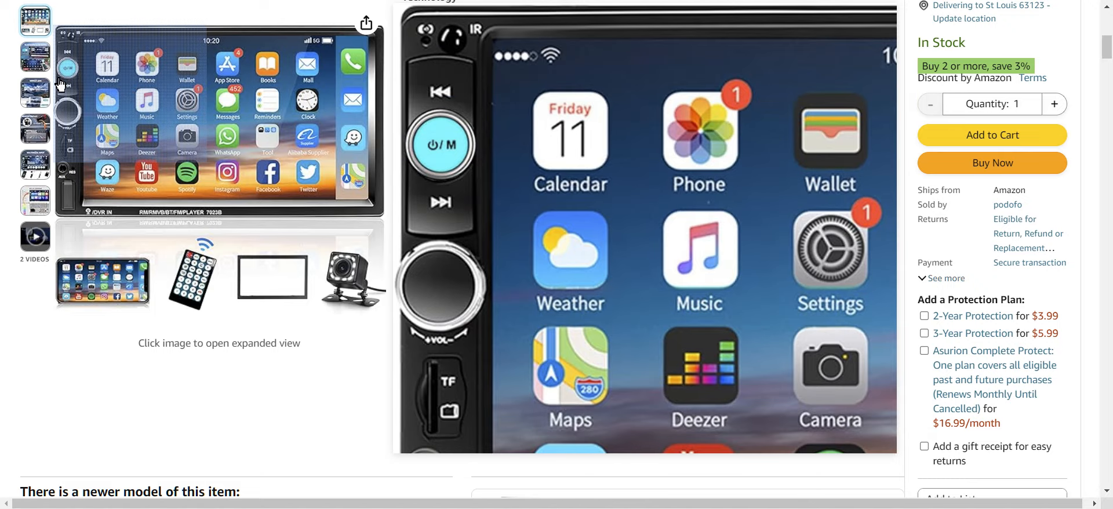
mouse_move(71, 74)
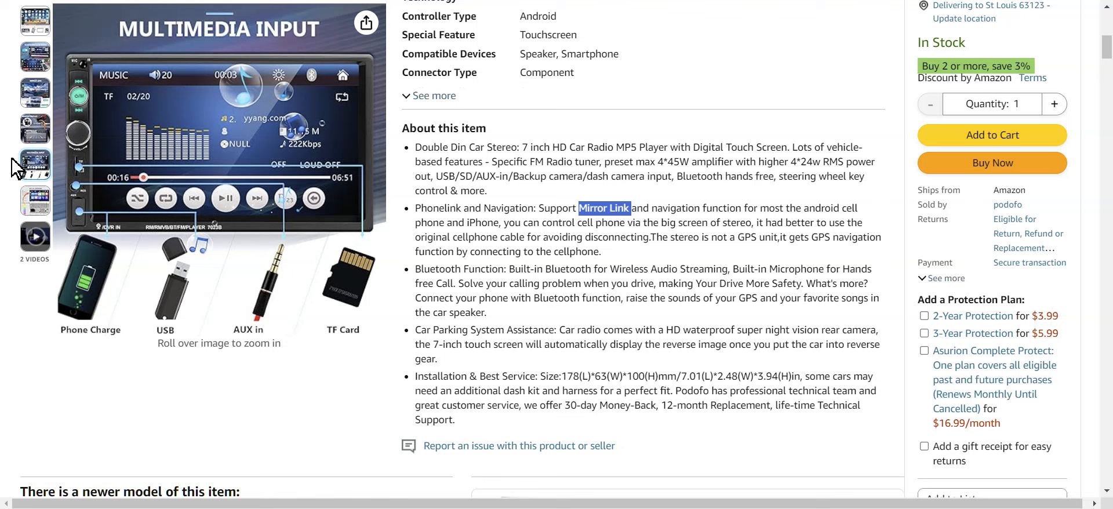
- Show the Bluetooth & FM Radio photo with the price and coupon details in view
click(34, 127)
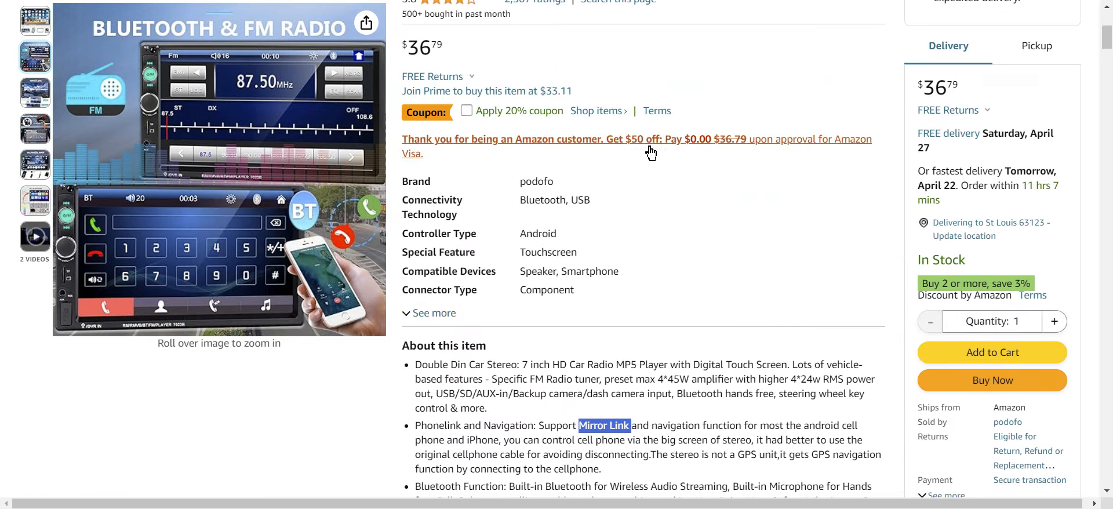
- Move through the feature section, then return to the title, 3.8-star rating and $36.79 price
scroll(down, 3)
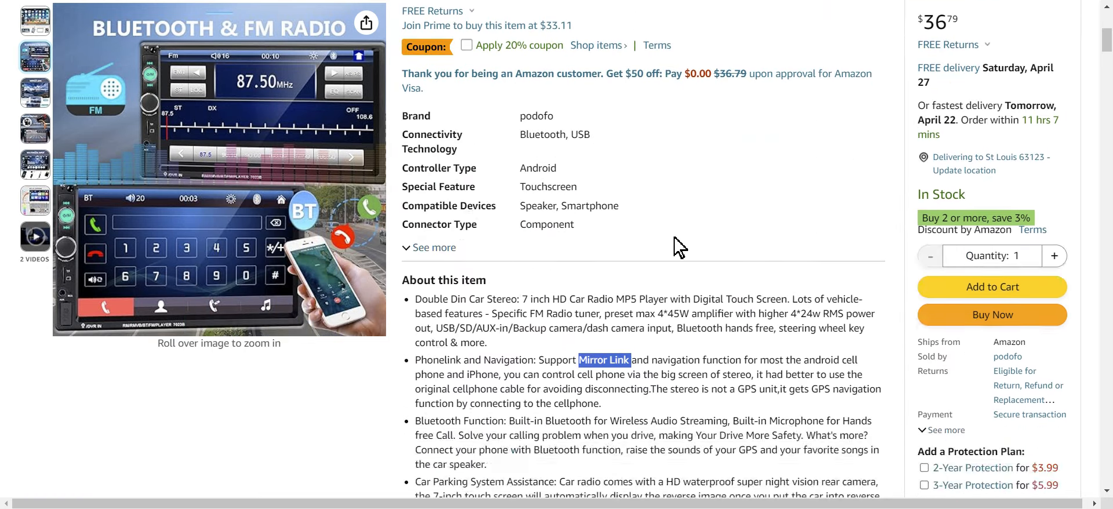
scroll(down, 3)
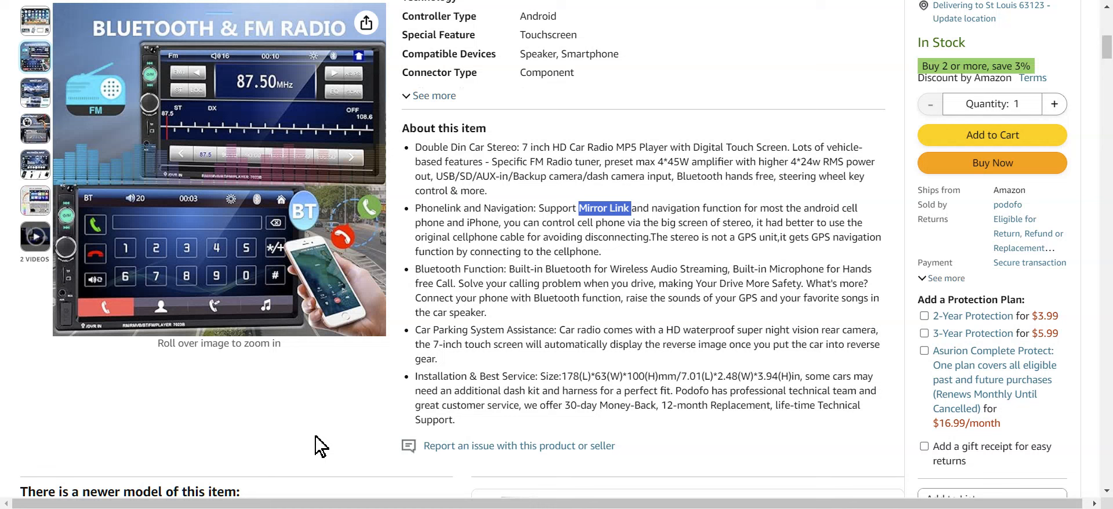
mouse_move(761, 206)
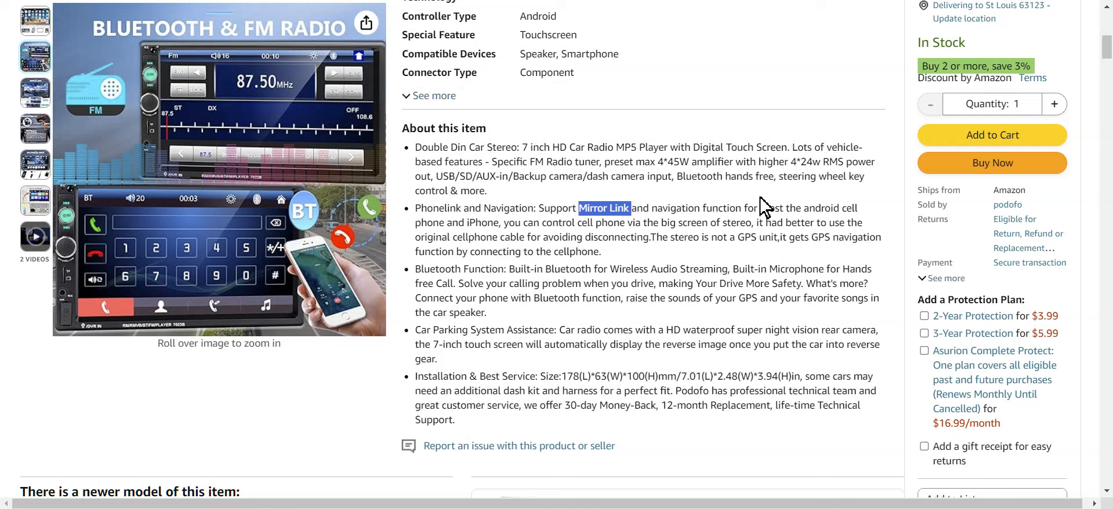
mouse_move(644, 211)
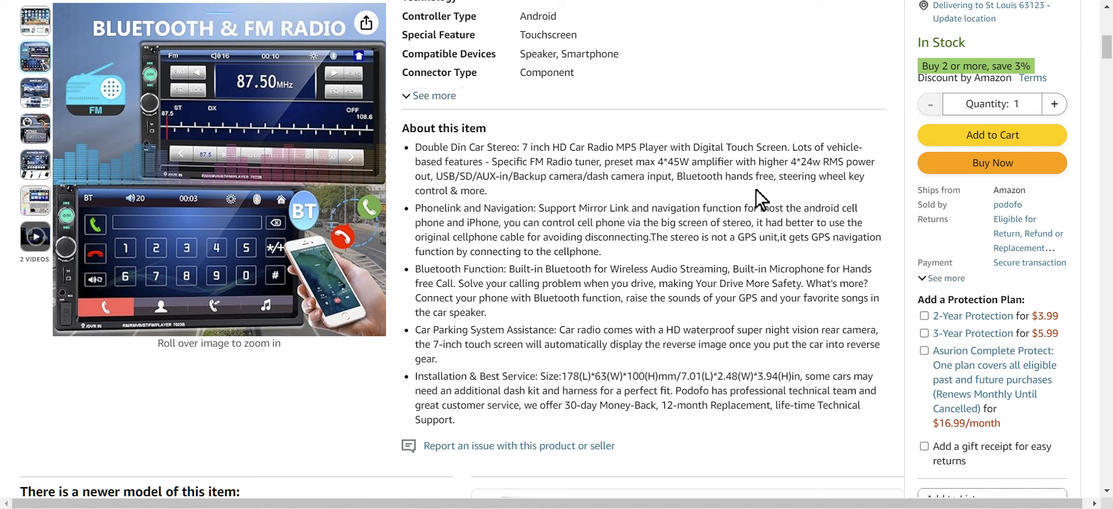
mouse_move(505, 297)
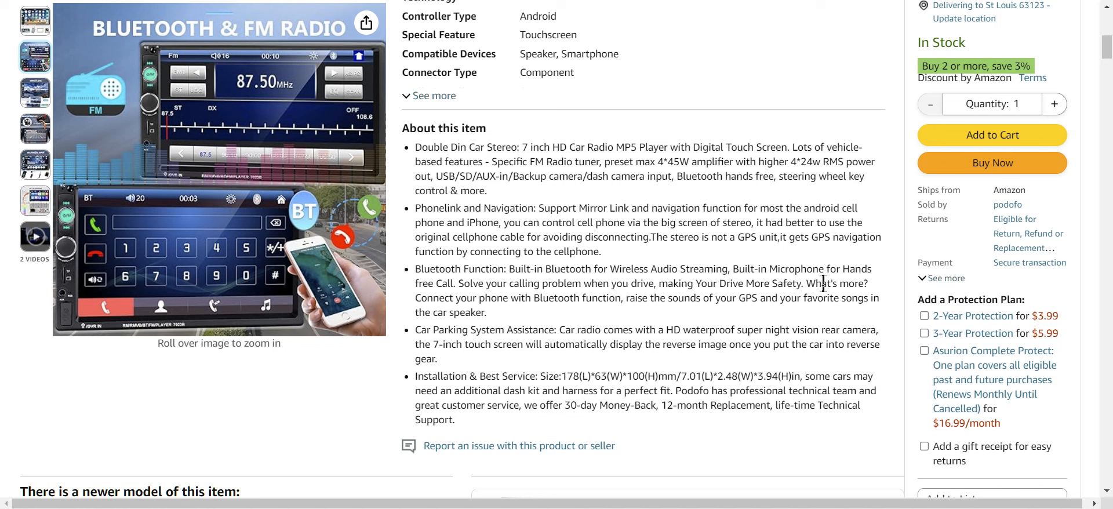
mouse_move(572, 318)
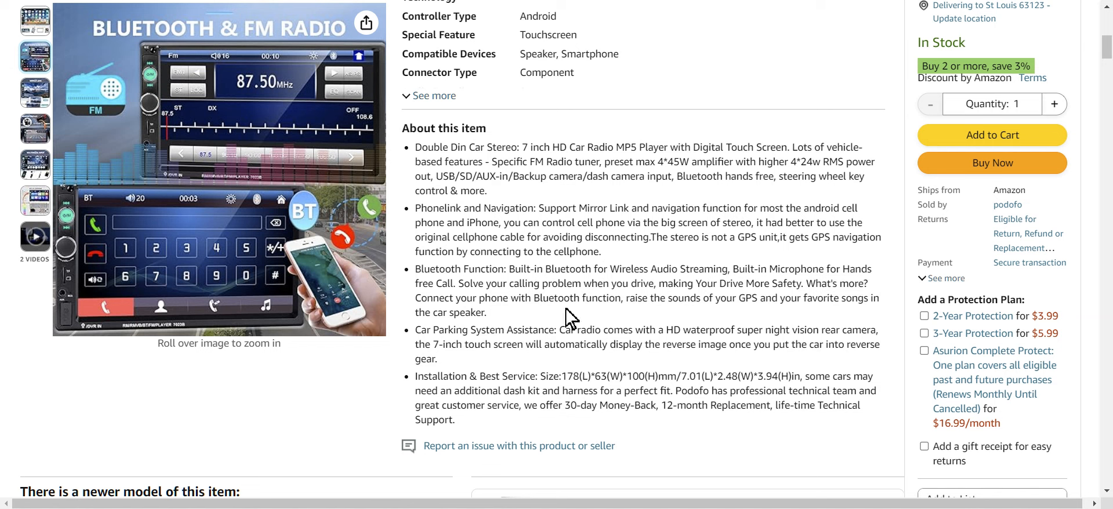
mouse_move(855, 375)
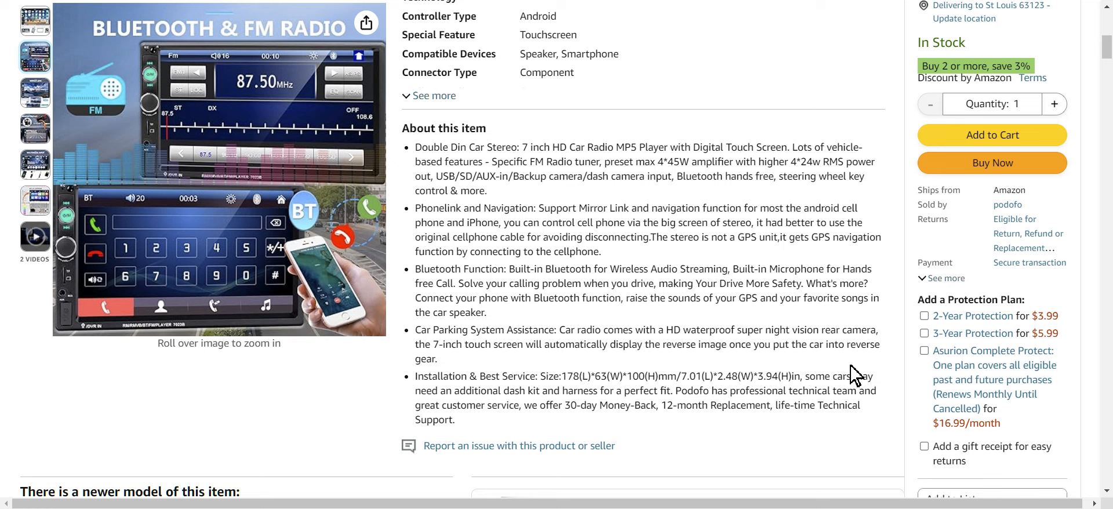
mouse_move(660, 318)
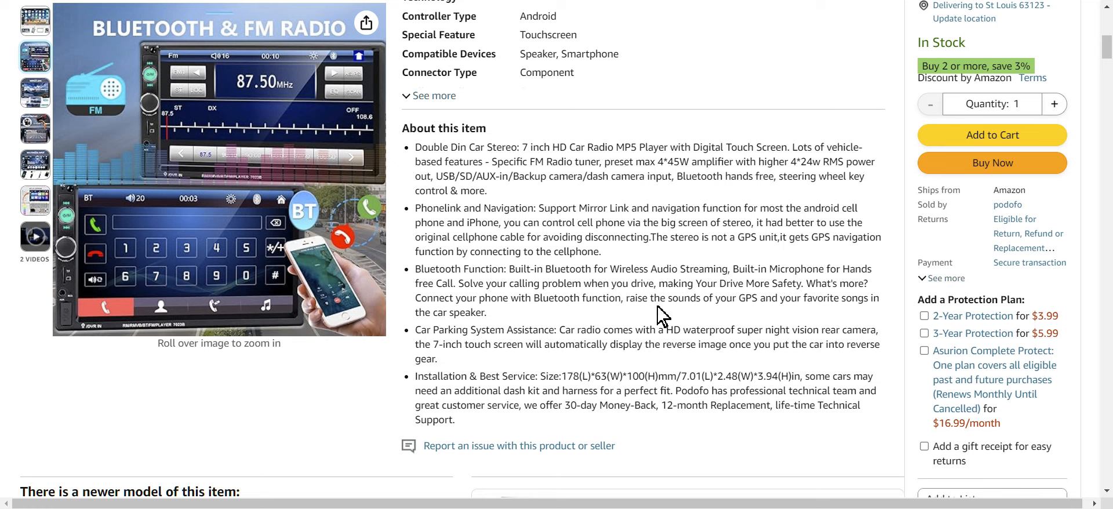
mouse_move(803, 317)
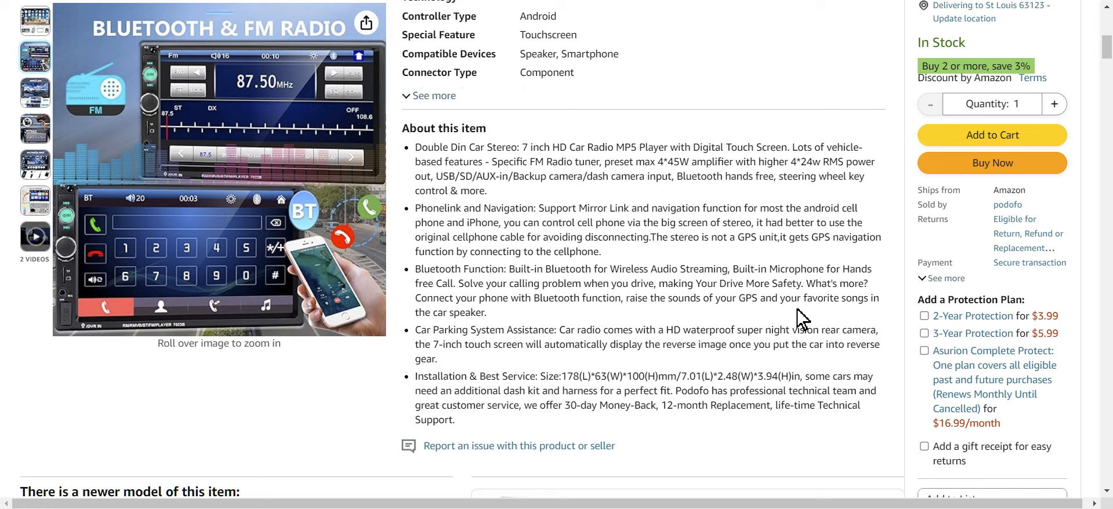
mouse_move(216, 393)
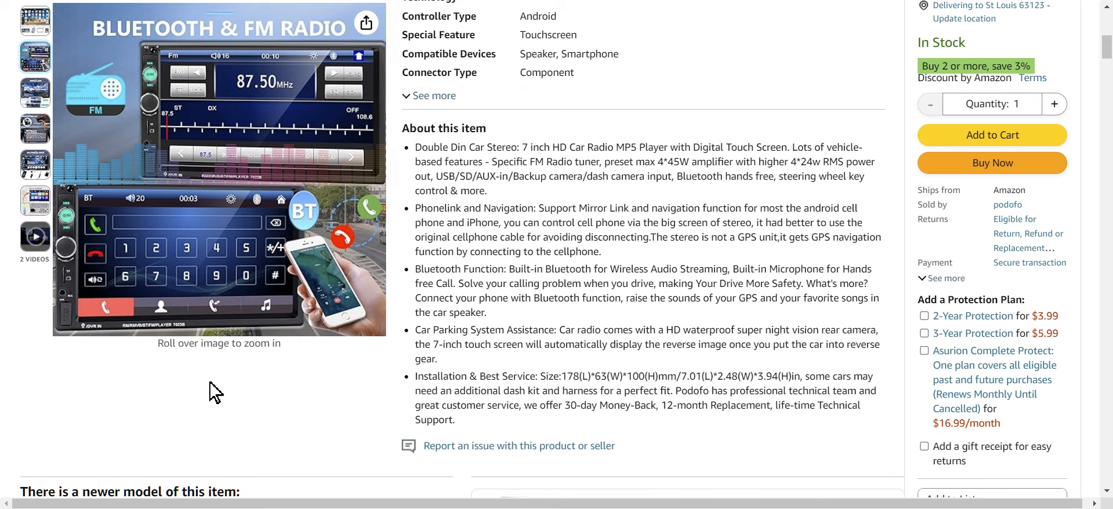
mouse_move(104, 268)
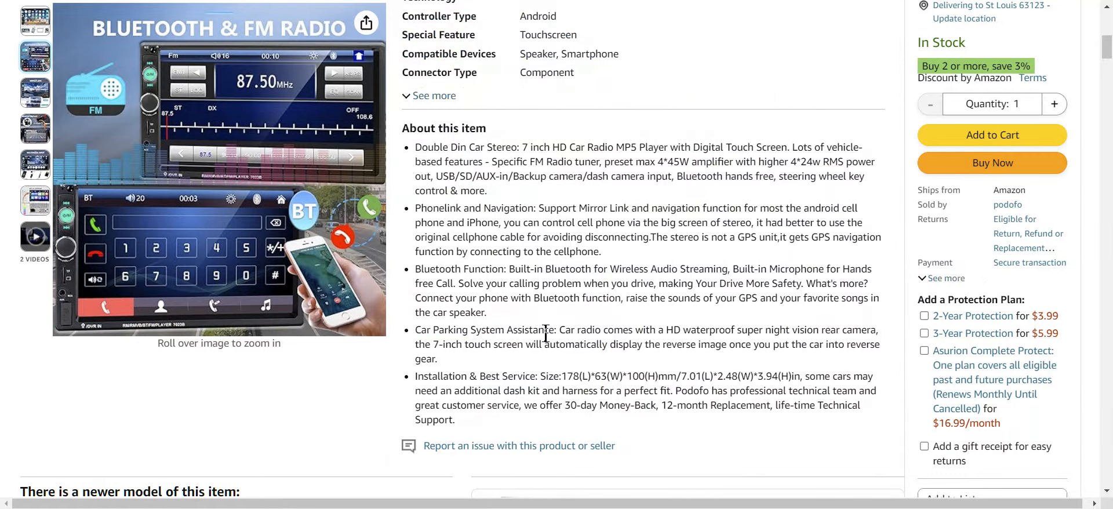
mouse_move(511, 368)
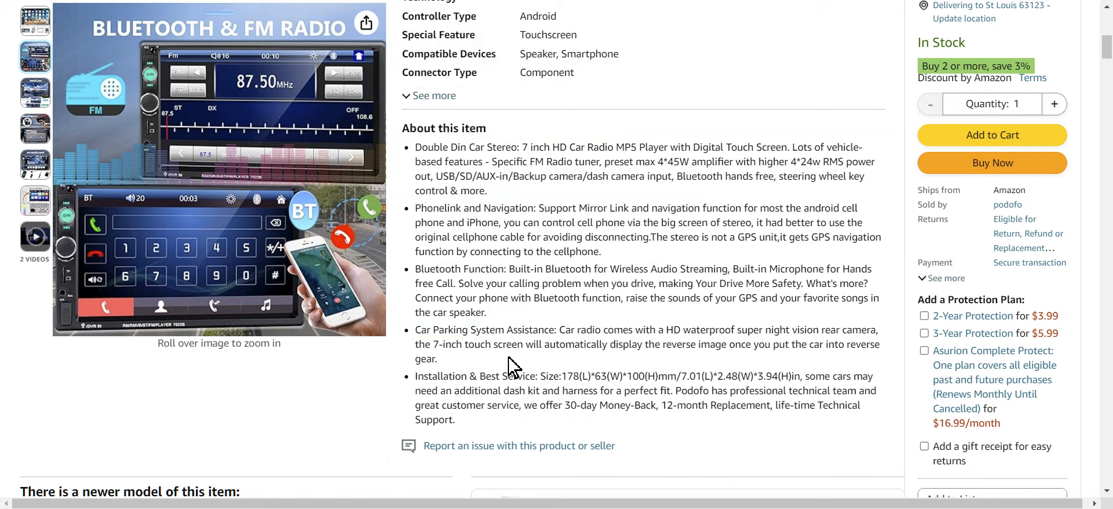
mouse_move(442, 399)
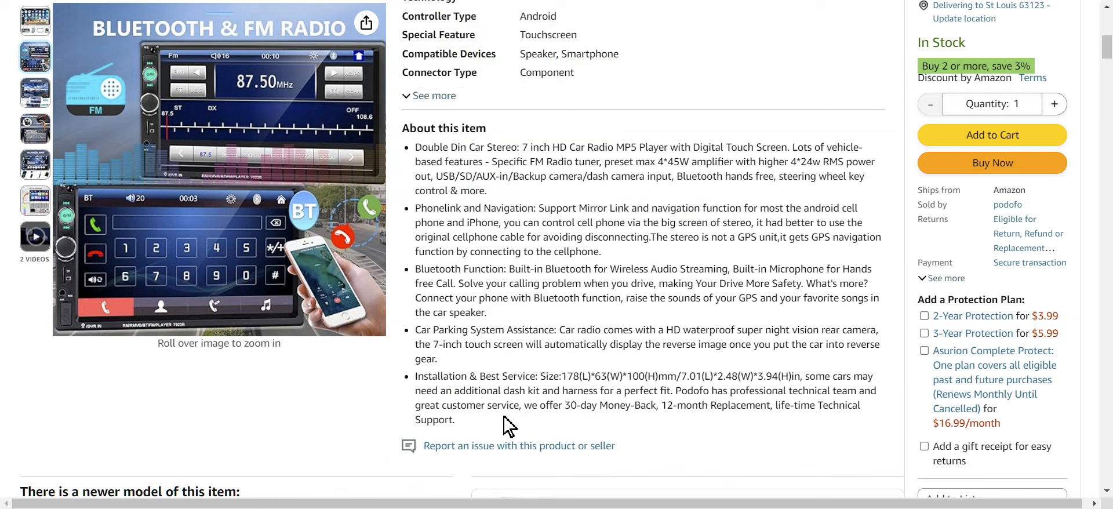
mouse_move(787, 435)
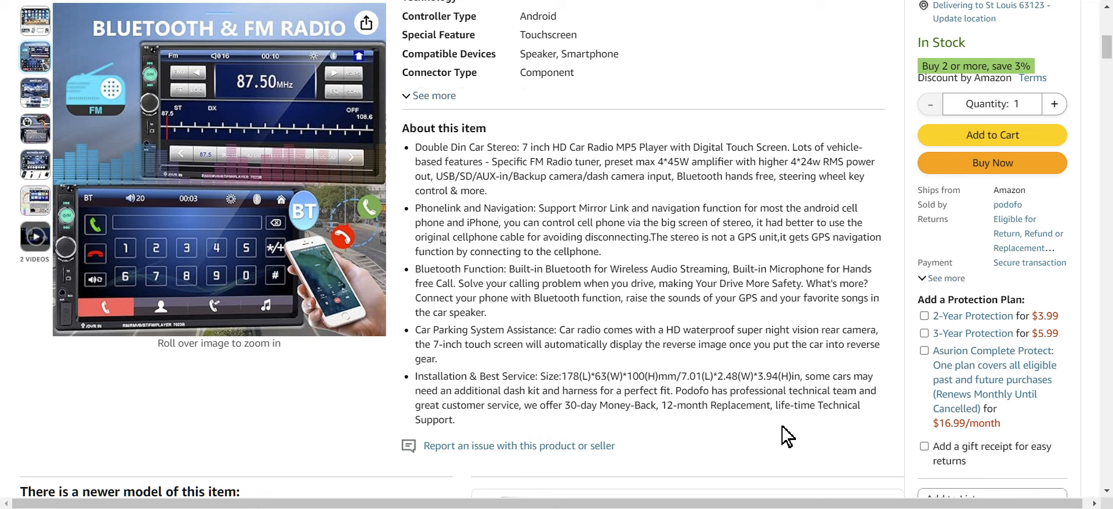
mouse_move(689, 425)
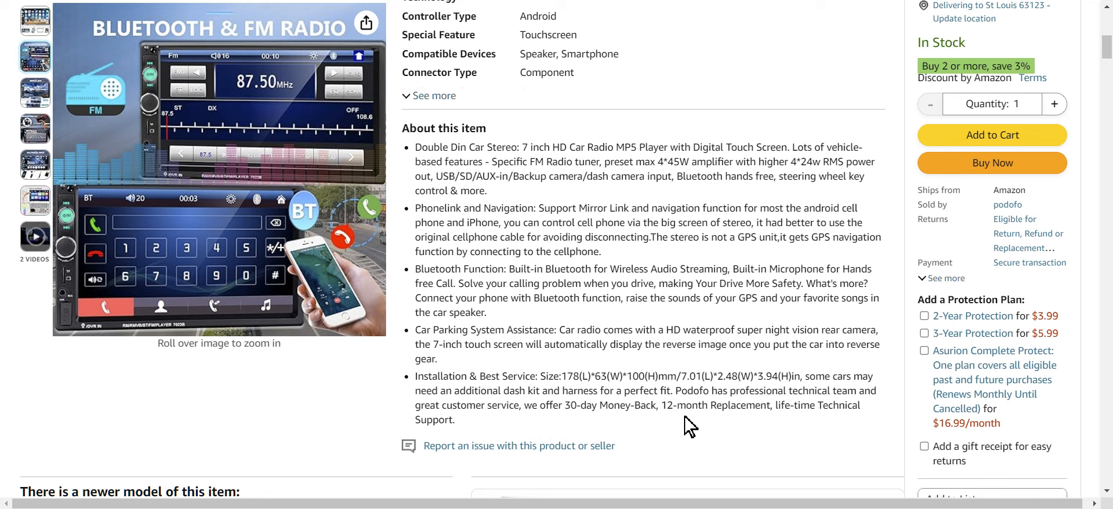
mouse_move(755, 412)
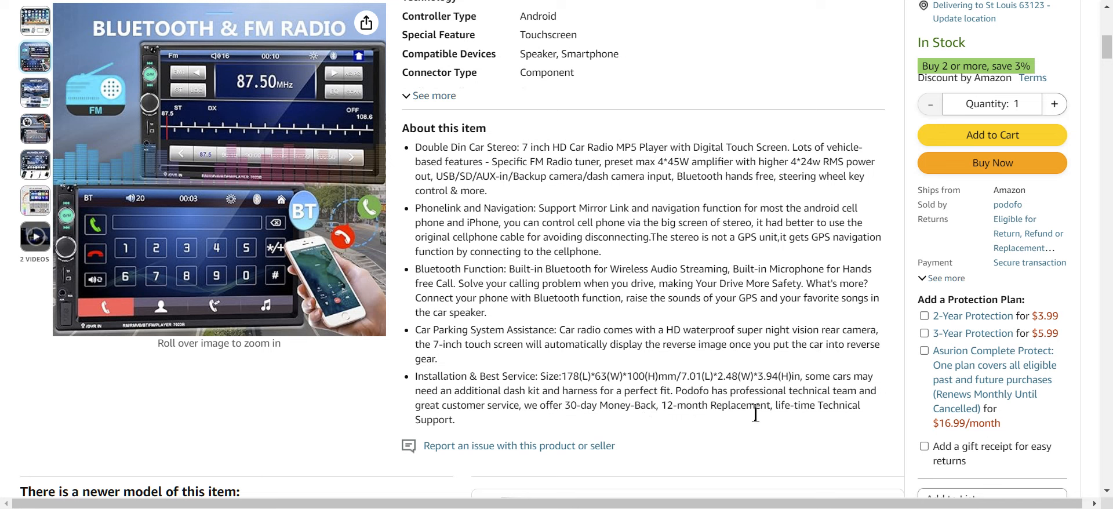
mouse_move(425, 434)
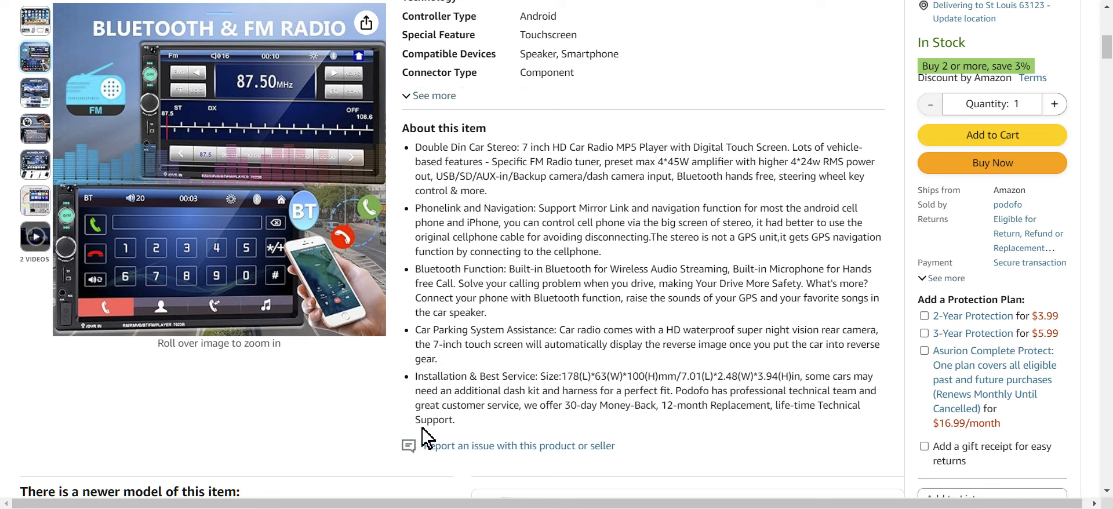
mouse_move(859, 429)
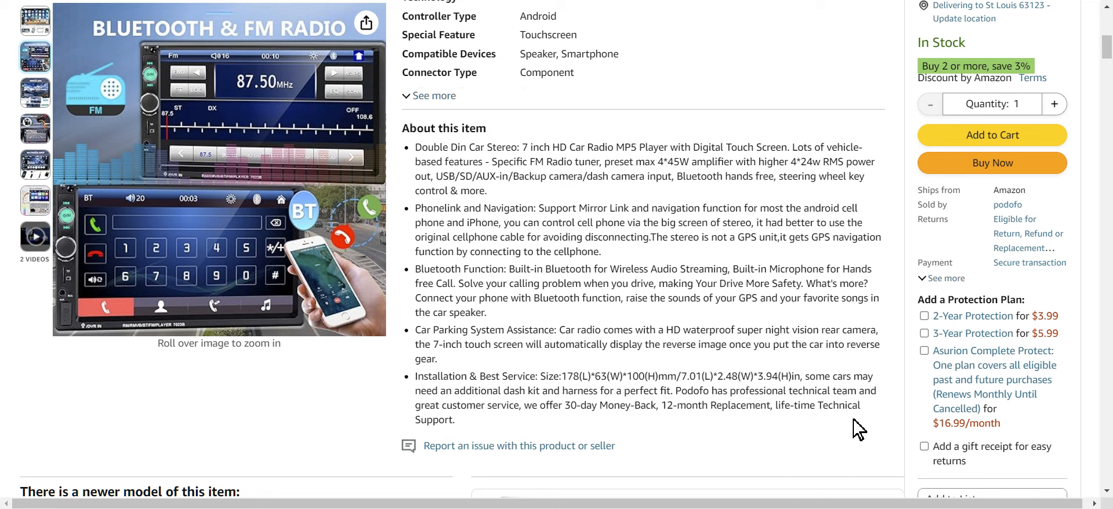
mouse_move(538, 412)
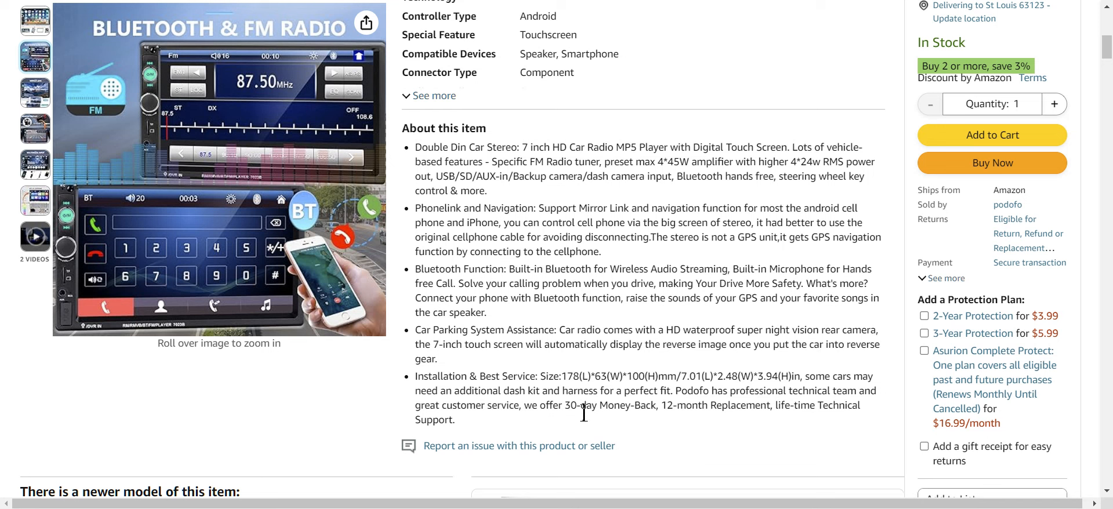
mouse_move(593, 422)
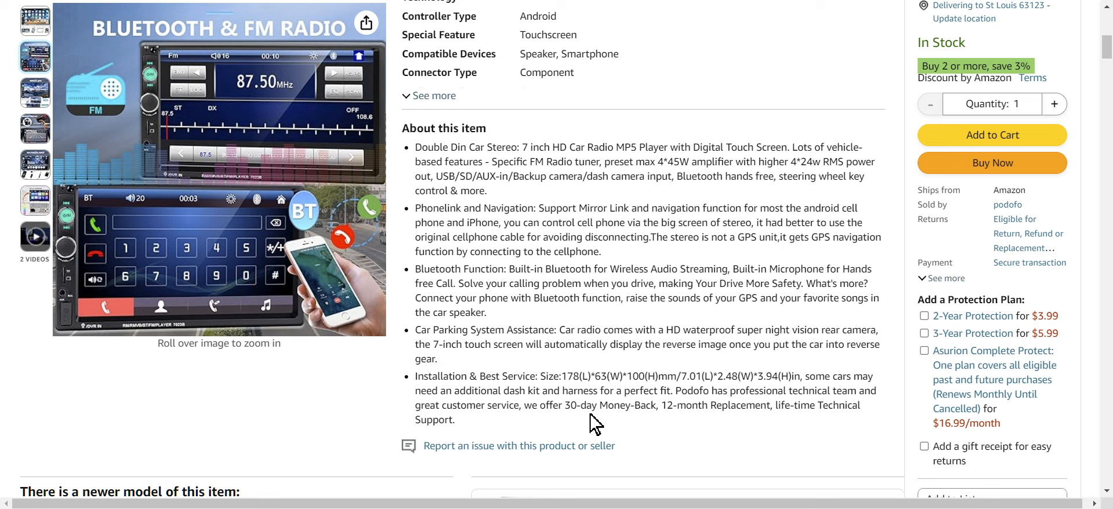
mouse_move(582, 422)
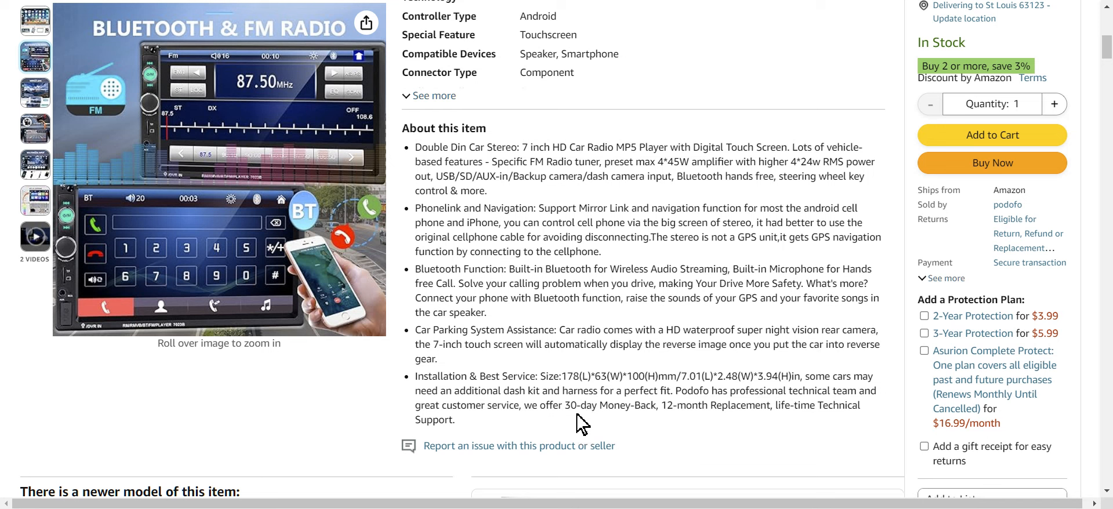
scroll(up, 3)
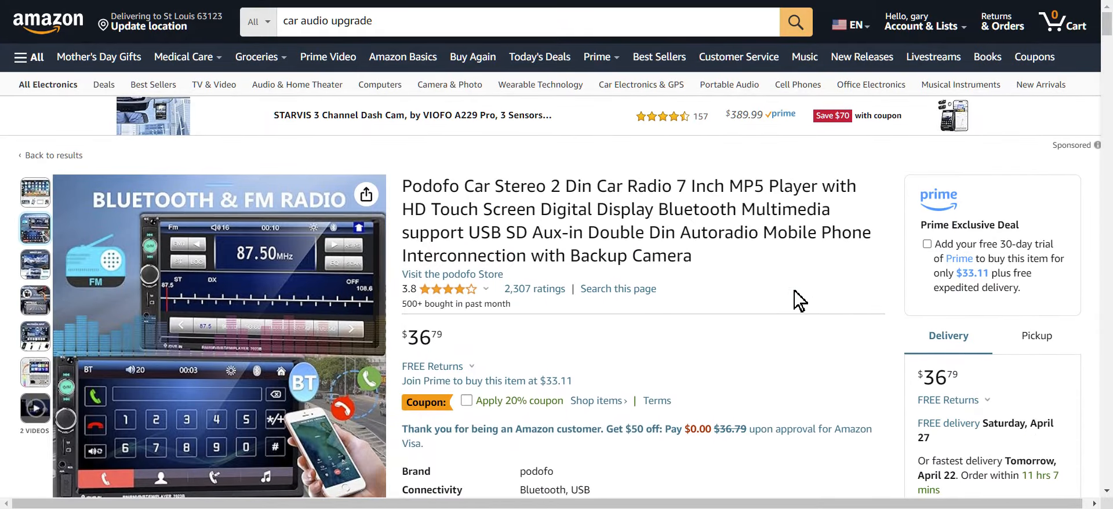
- Bring up the rating breakdown: 3.8 out of 5 from 2,307 global ratings
scroll(down, 3)
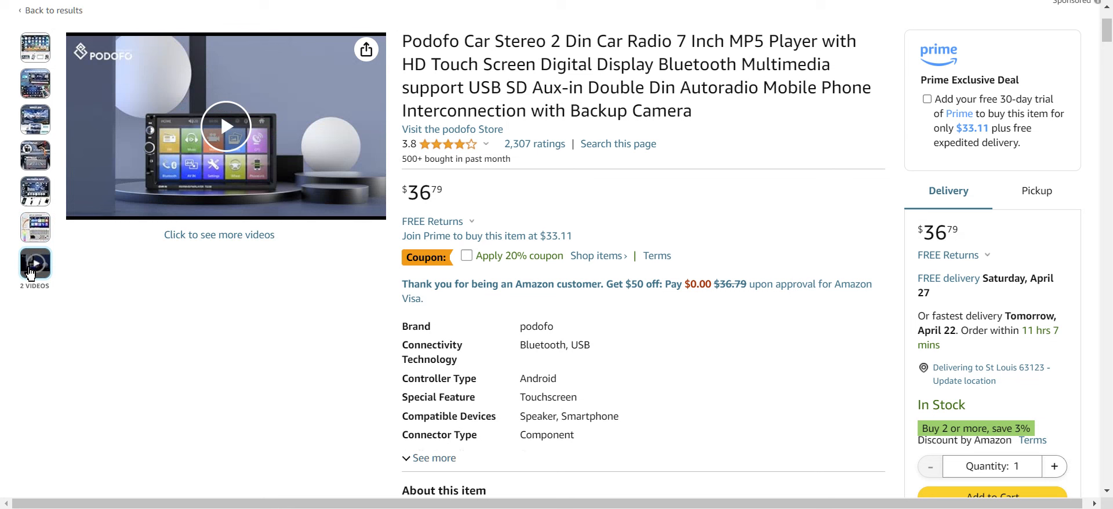
mouse_move(802, 202)
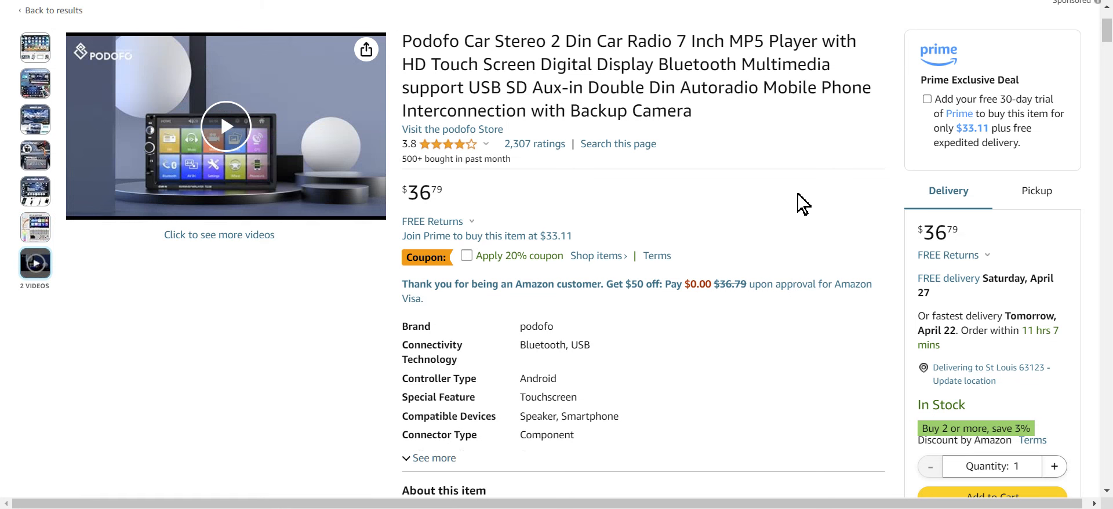
mouse_move(453, 129)
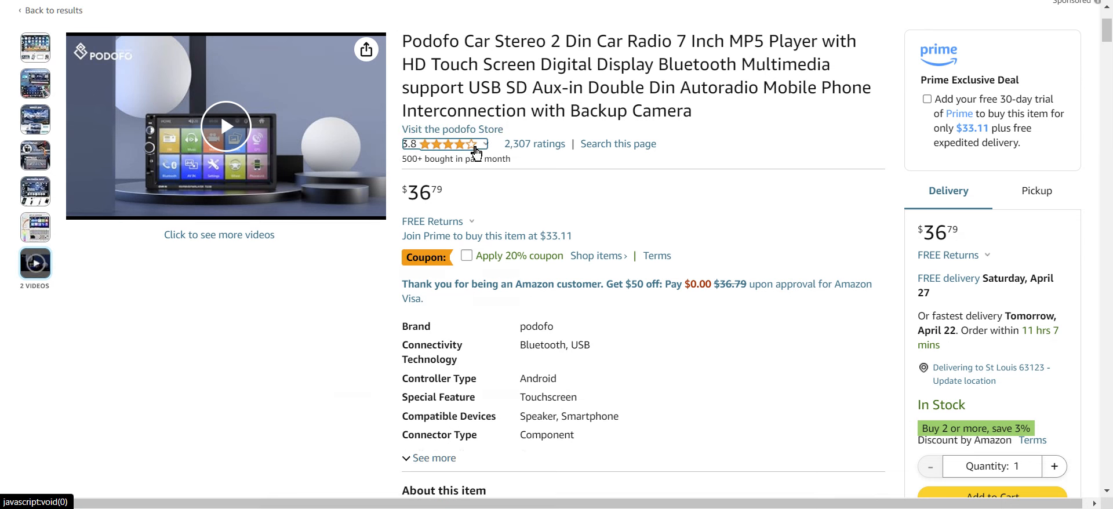
mouse_move(445, 144)
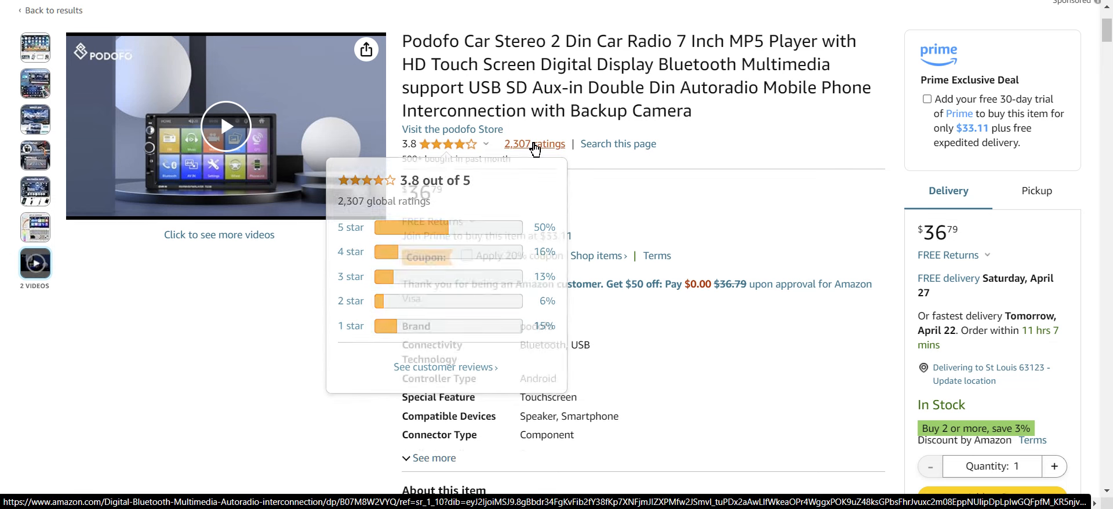
- Jump to Customer reviews via the 2,307 ratings link and read the top reviews such as D'Money's
click(533, 144)
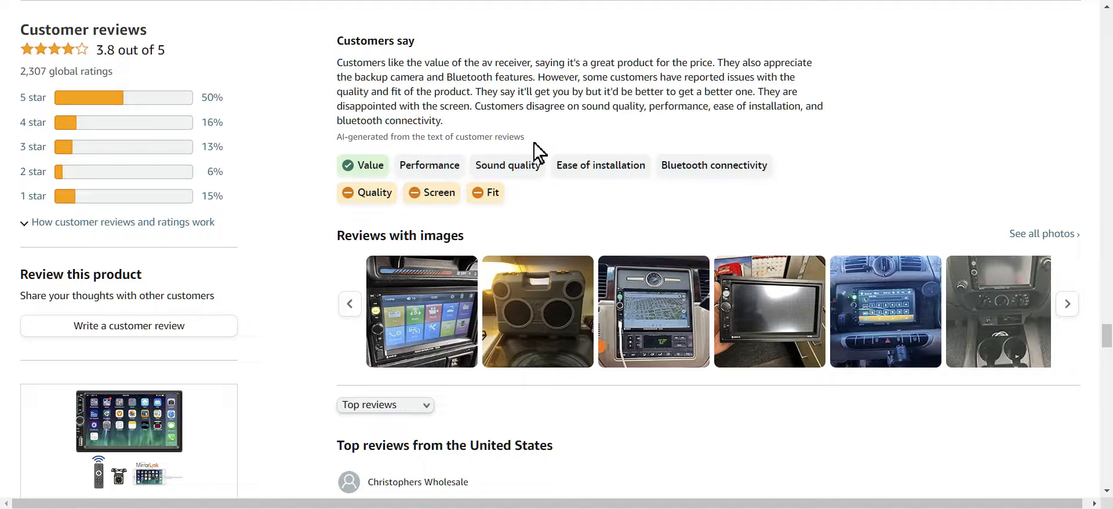
scroll(down, 3)
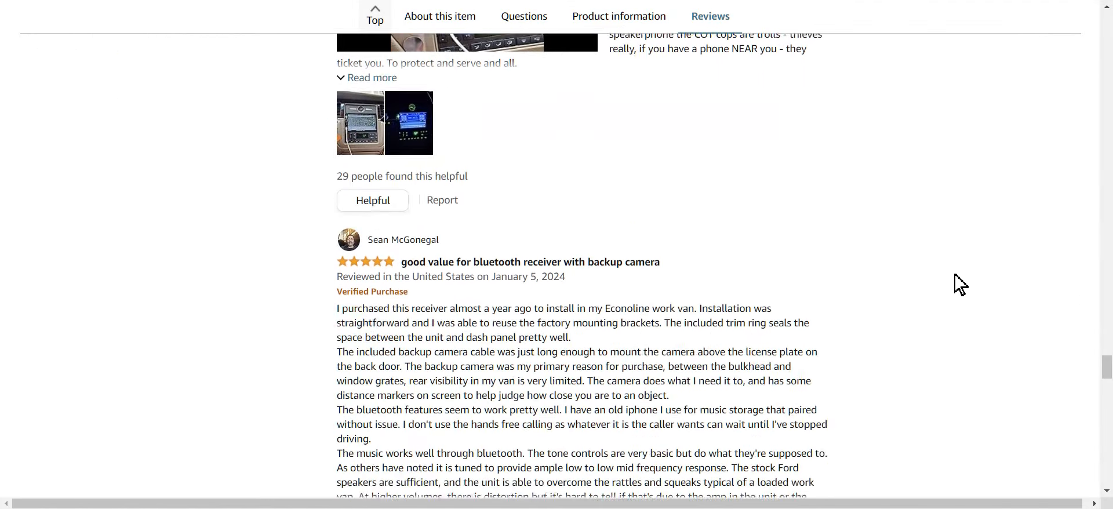
scroll(down, 3)
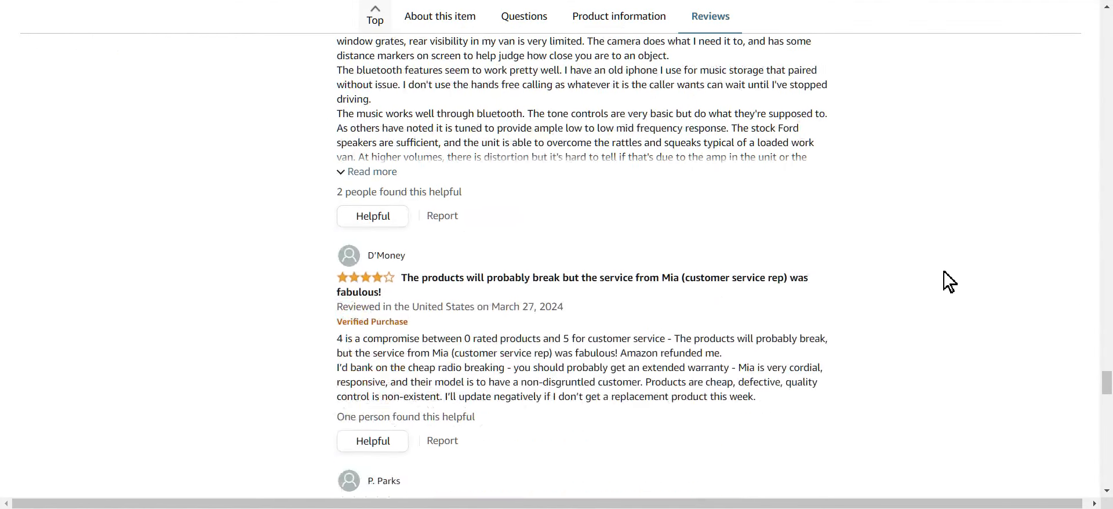
- Read the 1-star 'Absolute garbage.' and 3-star 'Don't buy for camera' reviews, selecting a passage
scroll(down, 3)
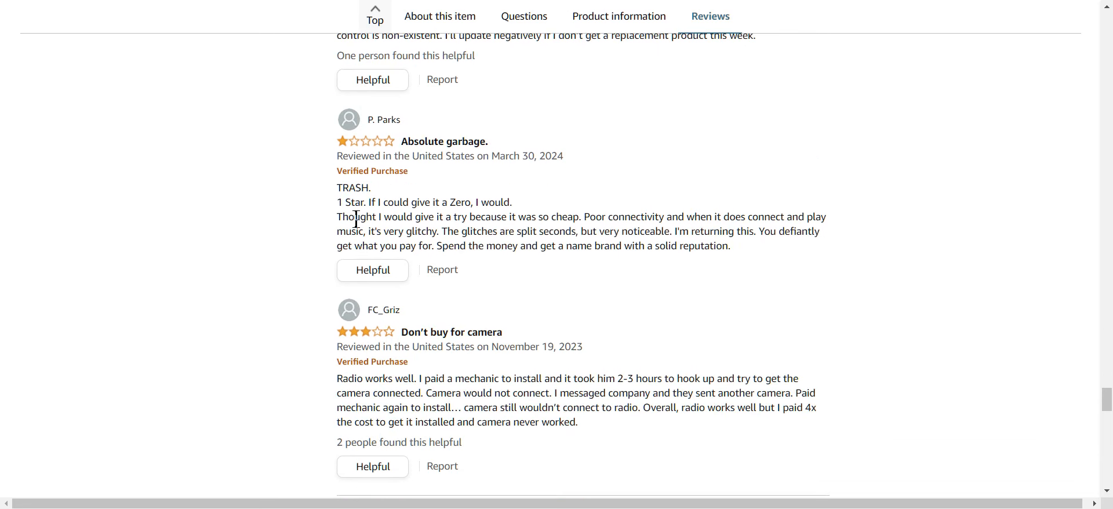
mouse_move(404, 298)
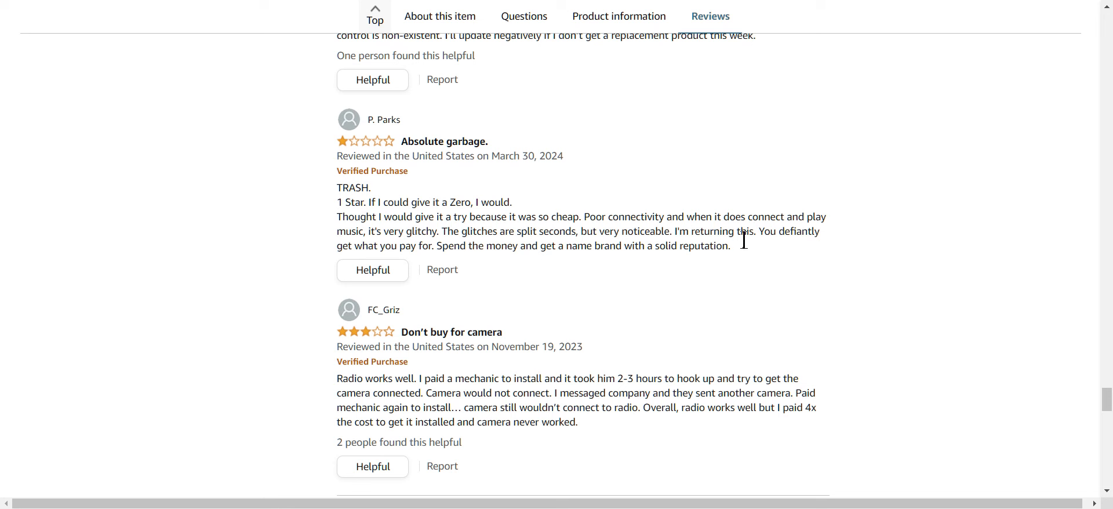
mouse_move(552, 246)
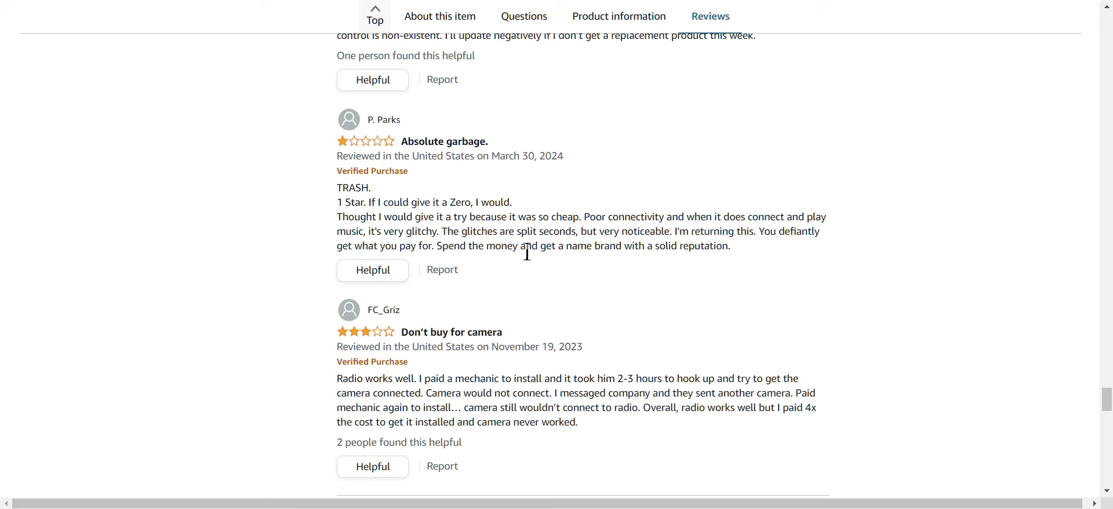
mouse_move(615, 255)
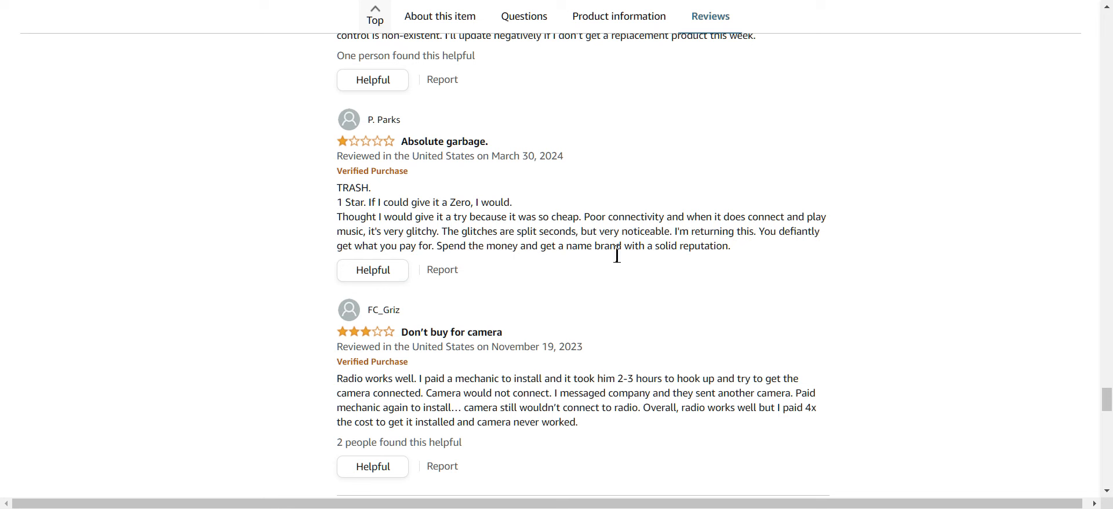
mouse_move(750, 268)
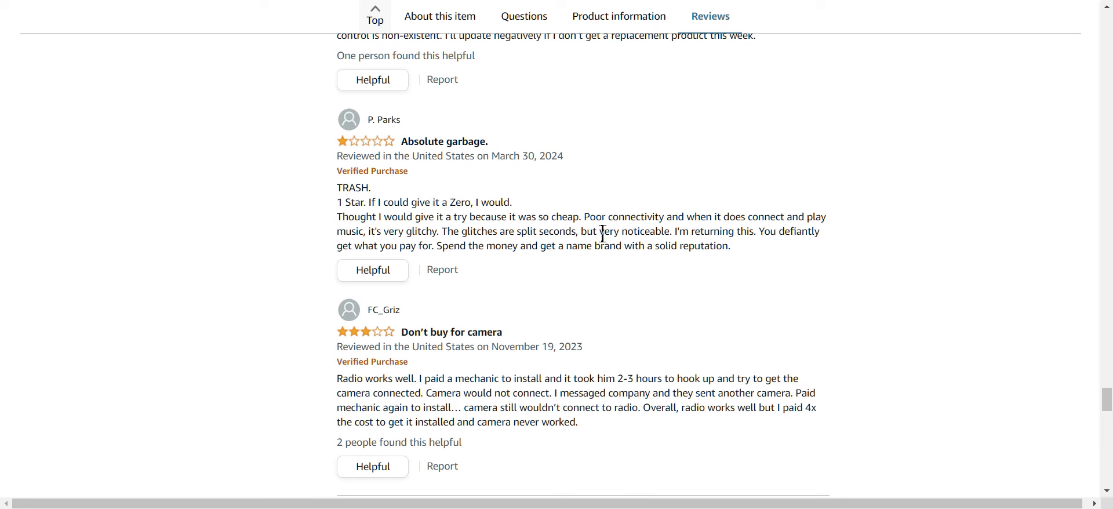
drag(438, 217, 668, 231)
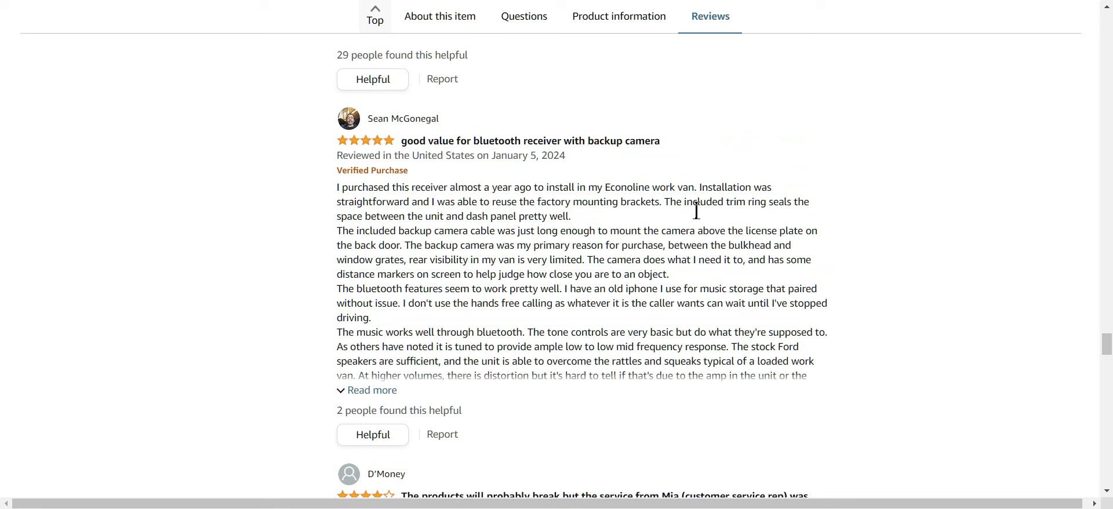
mouse_move(412, 292)
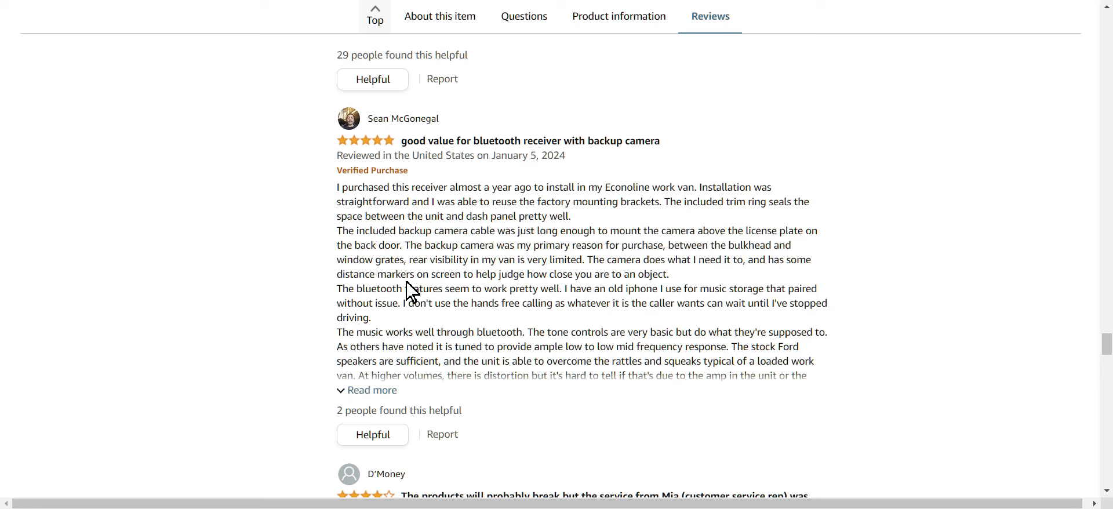
mouse_move(575, 281)
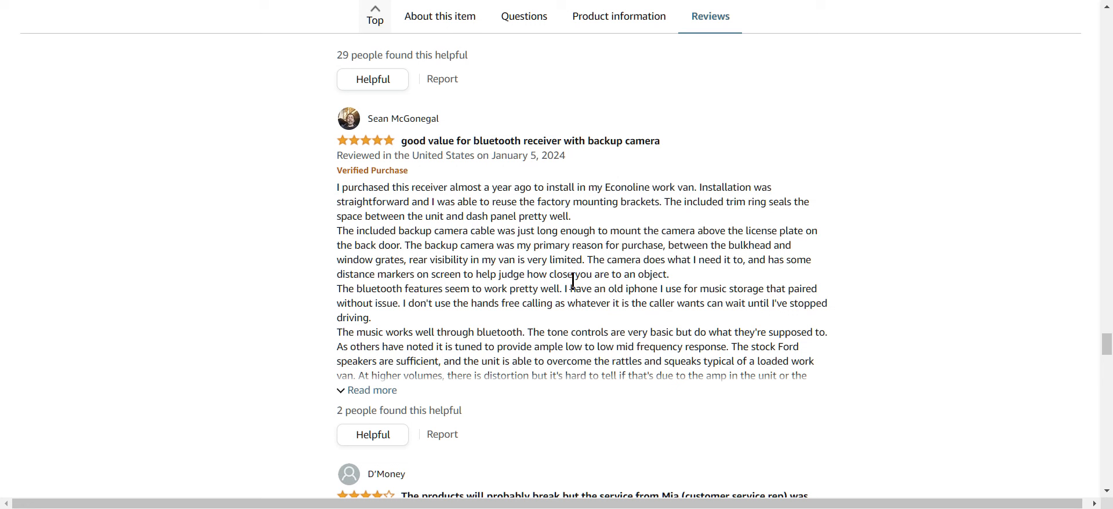
mouse_move(770, 279)
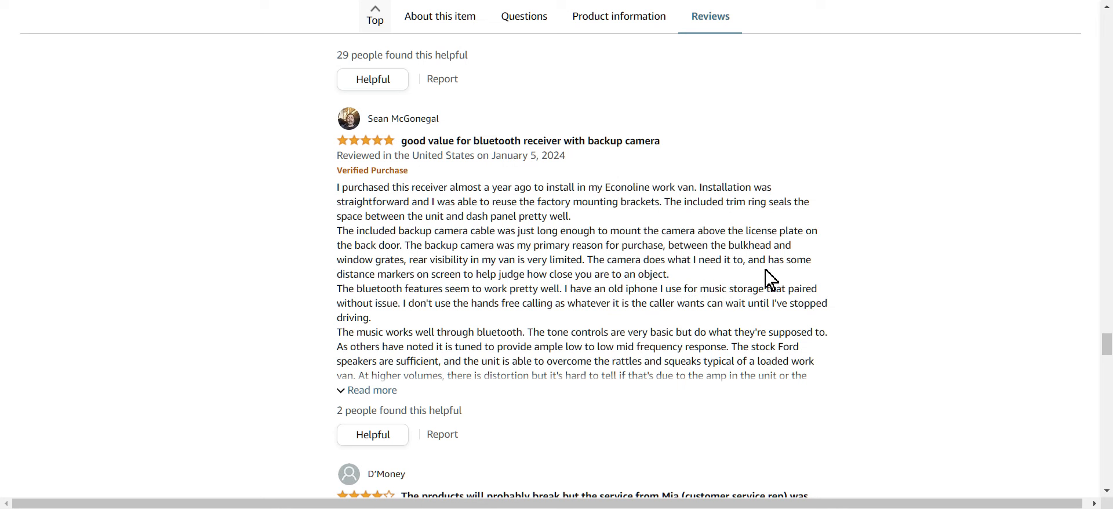
mouse_move(426, 280)
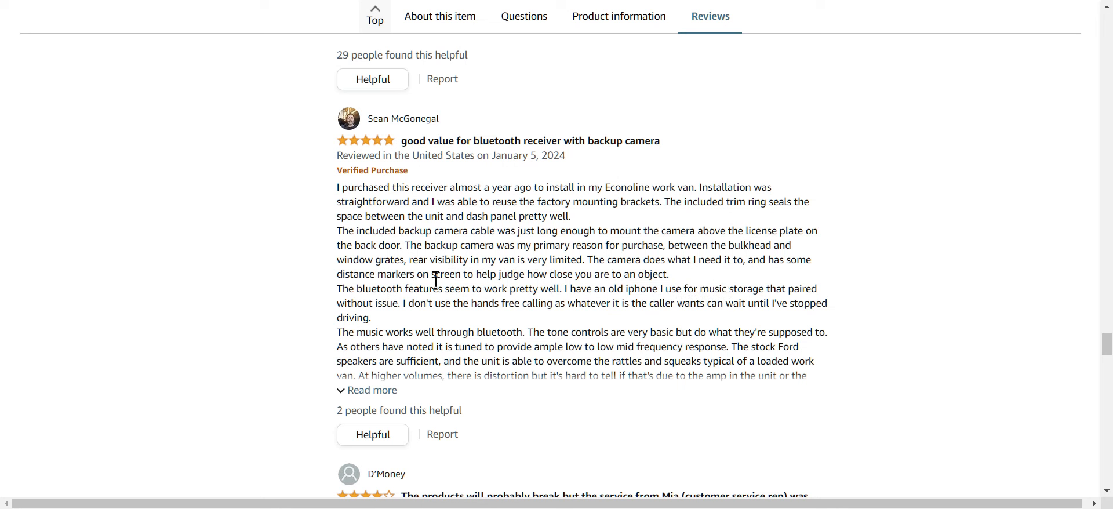
mouse_move(680, 312)
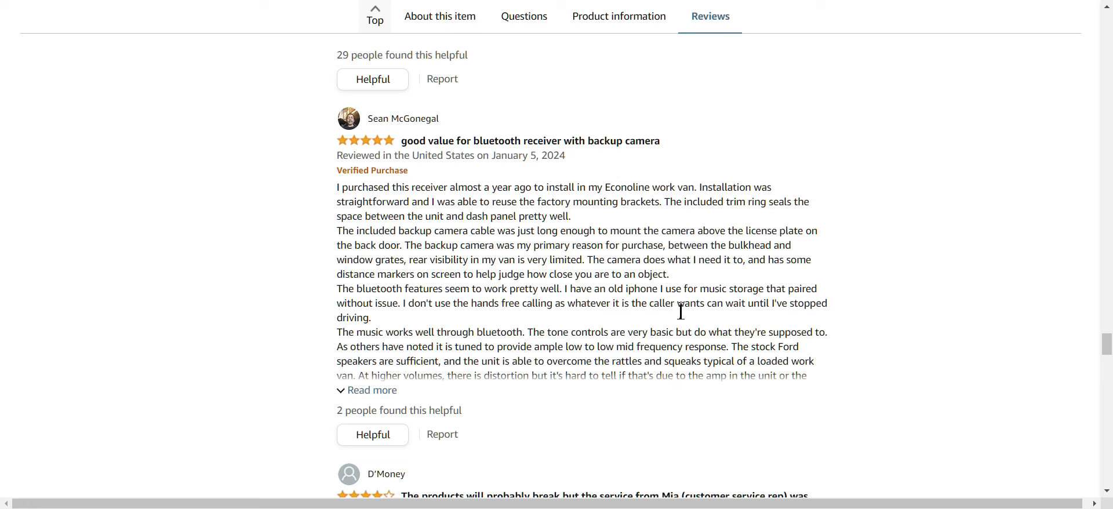
mouse_move(527, 346)
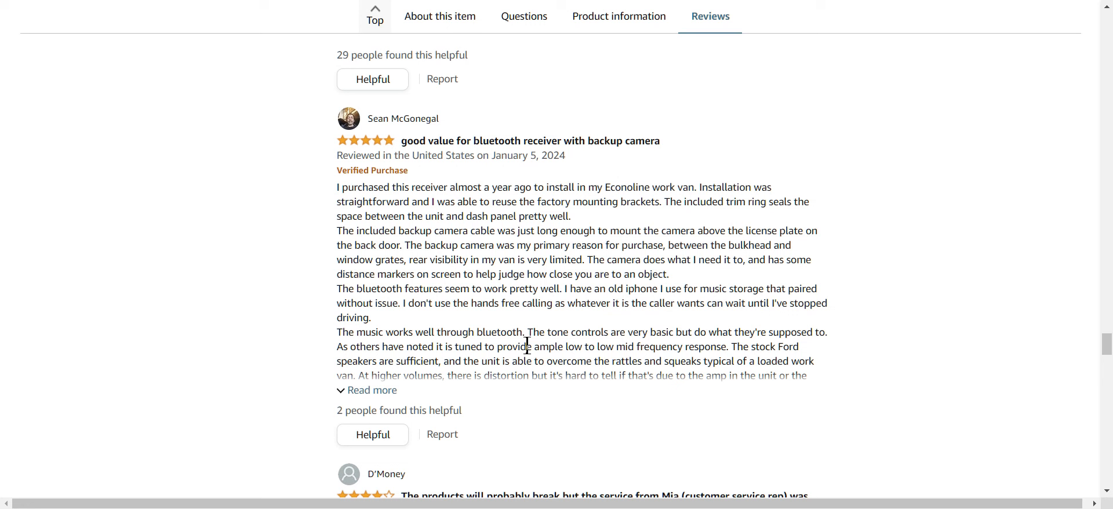
mouse_move(415, 324)
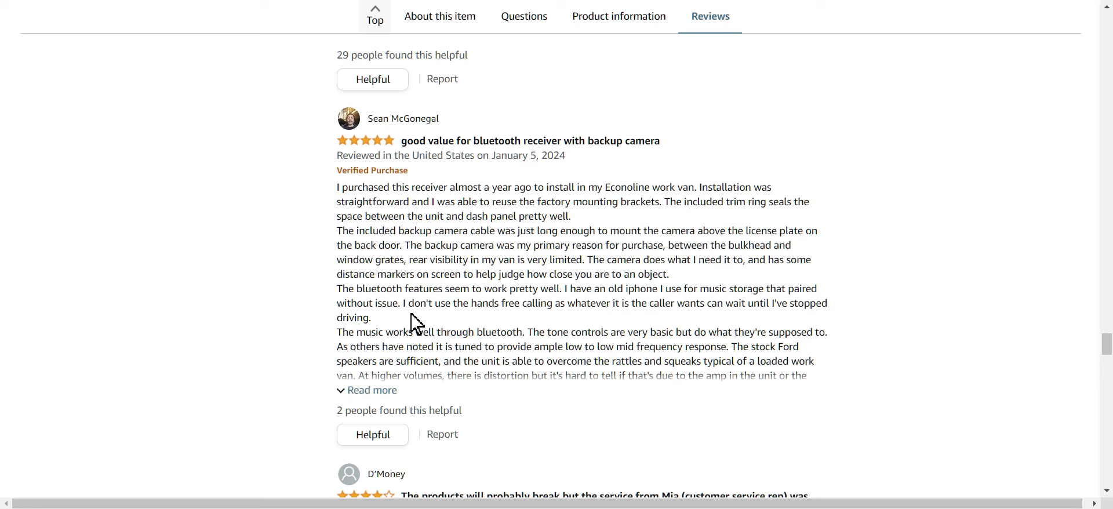
mouse_move(666, 325)
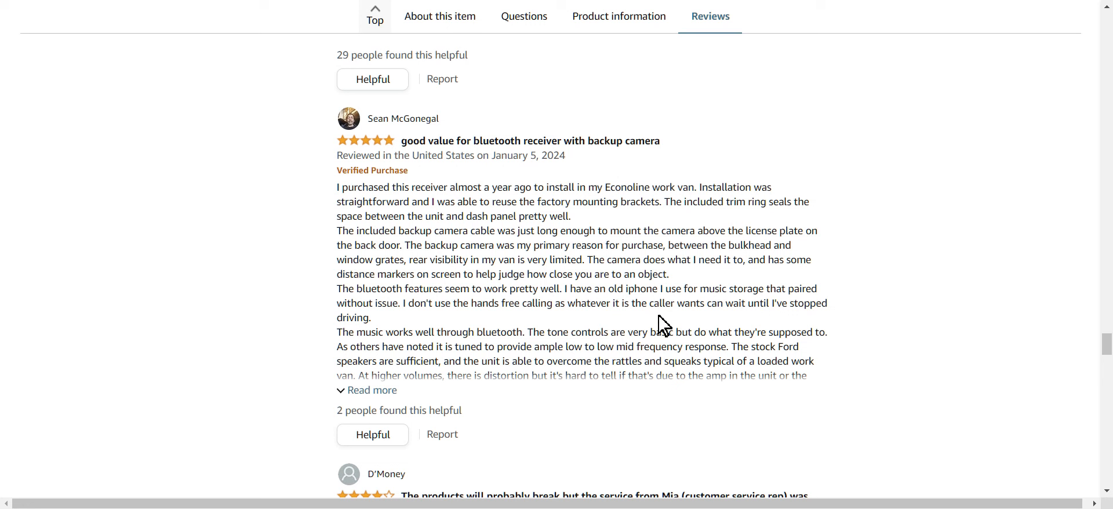
mouse_move(423, 355)
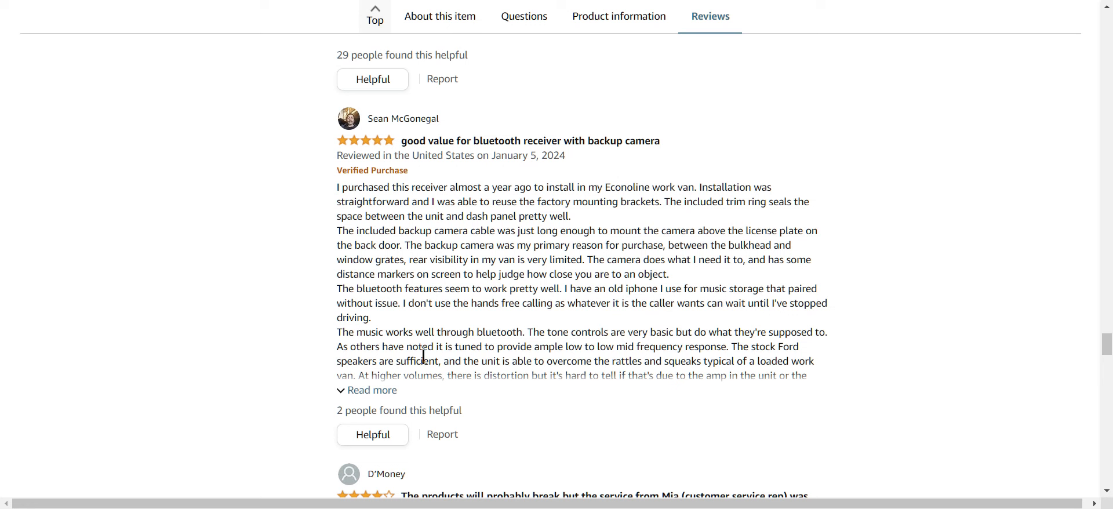
mouse_move(603, 364)
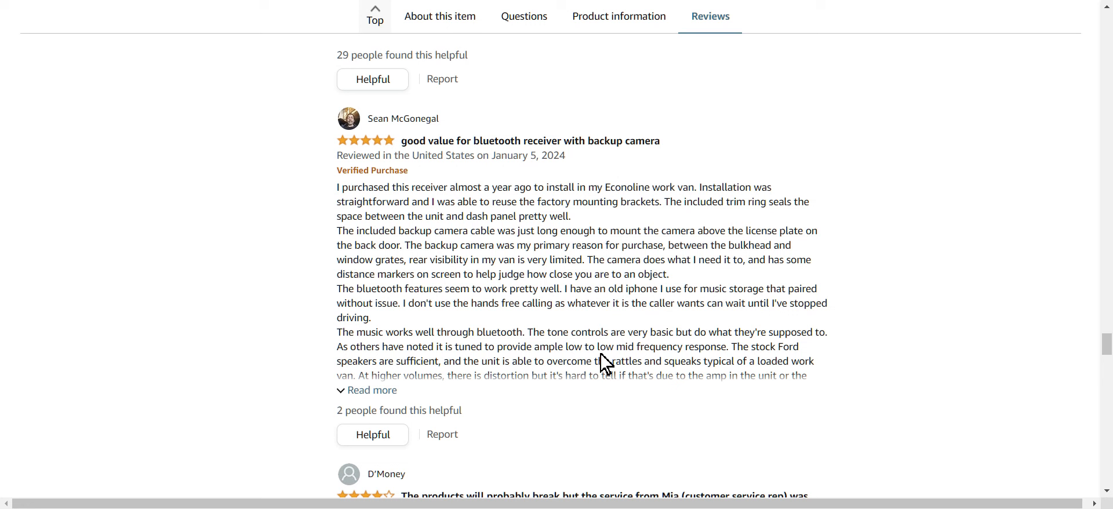
mouse_move(695, 361)
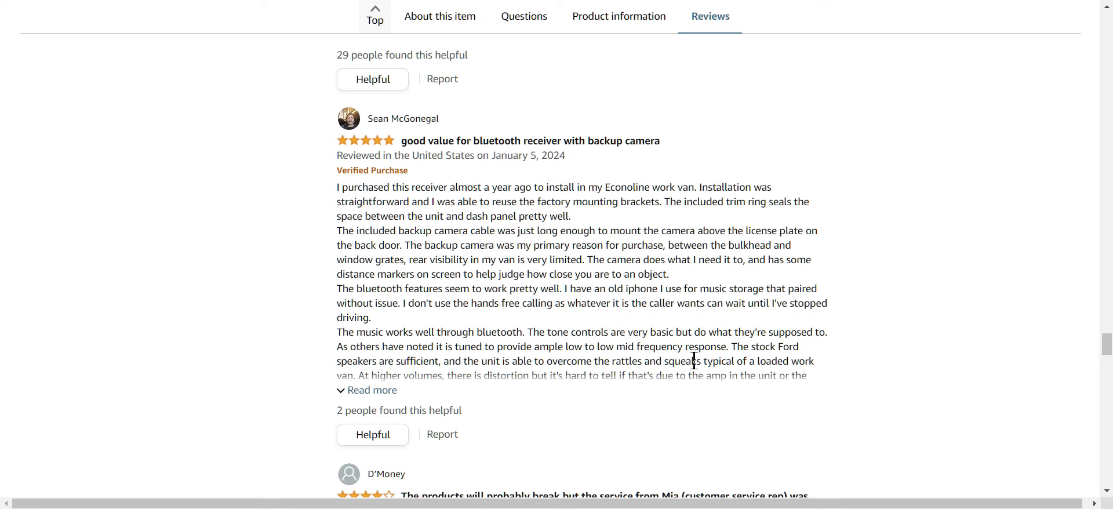
mouse_move(477, 368)
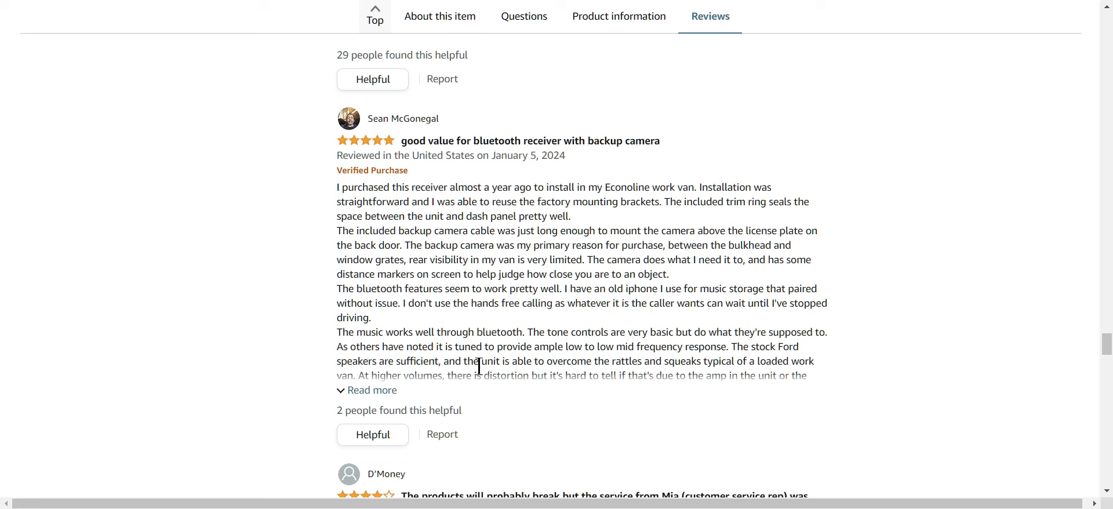
mouse_move(669, 368)
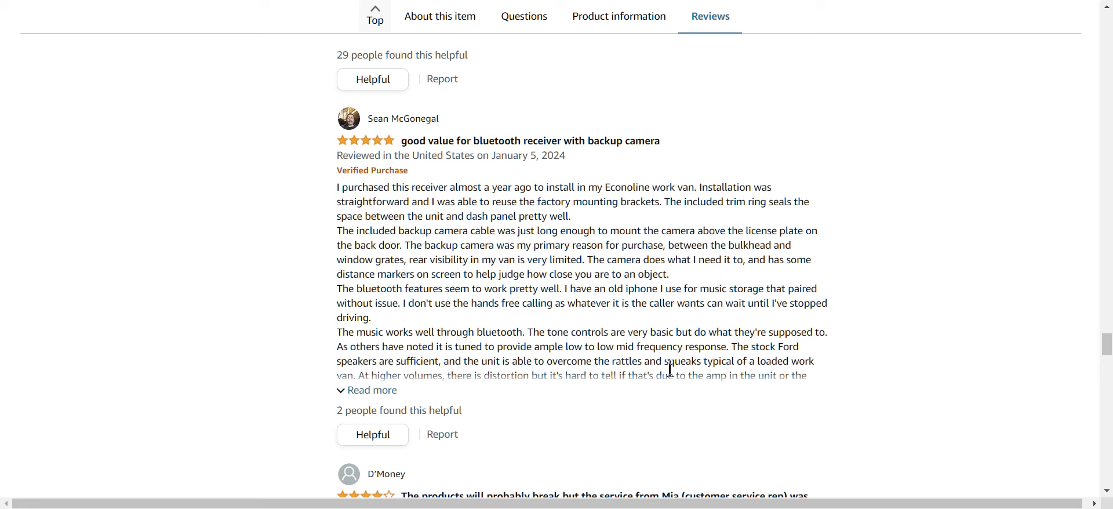
mouse_move(422, 373)
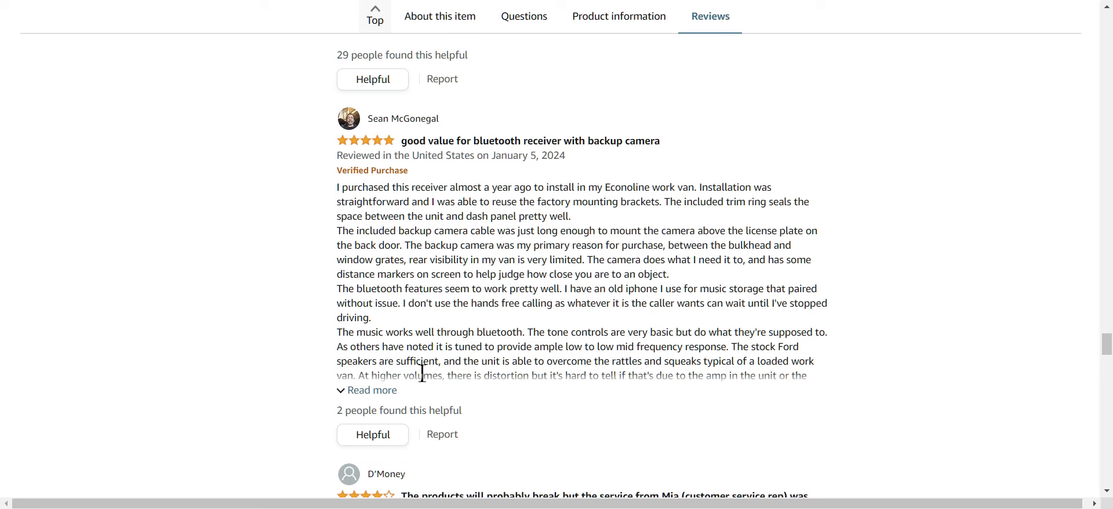
mouse_move(595, 395)
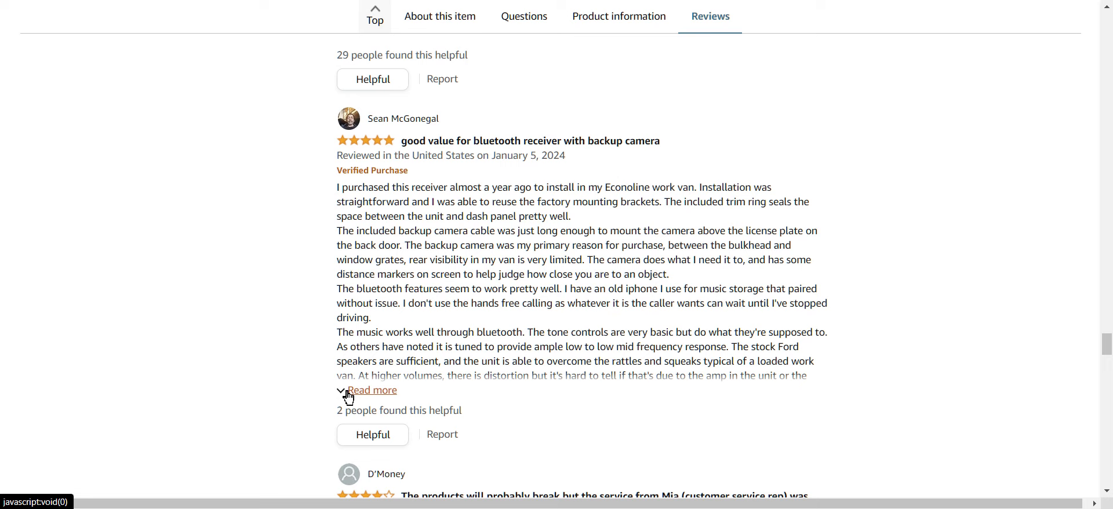
- Expand the five-star backup camera review via 'Read more' before the related products carousel
click(371, 390)
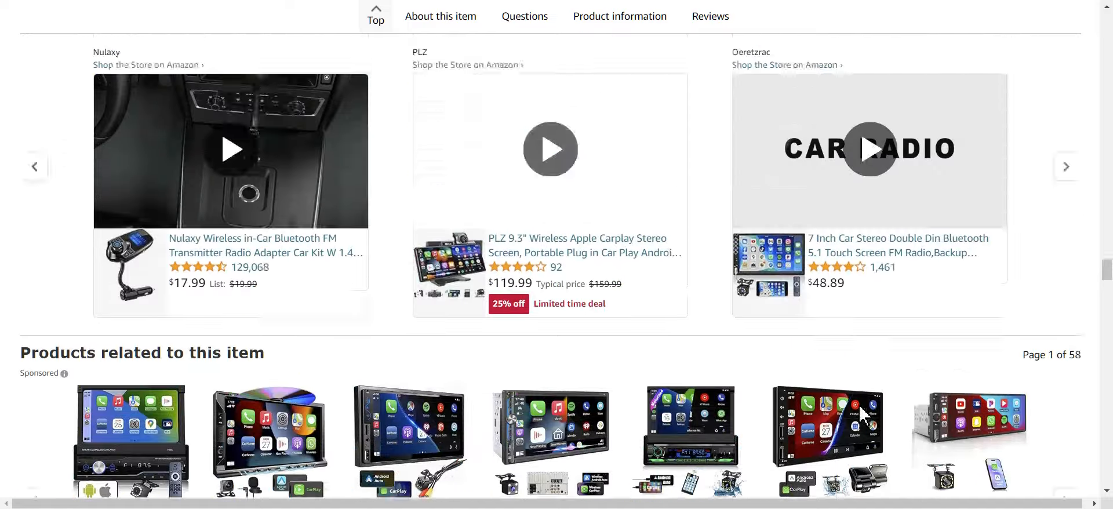
- Read the Multimedia Playback and radio sections, then return to the title and $36.79 price
scroll(down, 3)
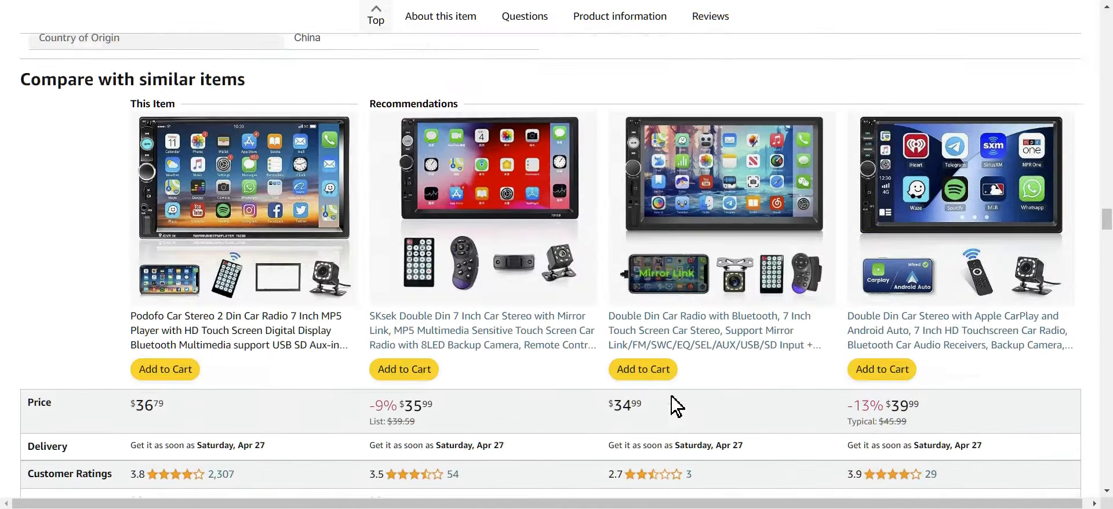
scroll(down, 3)
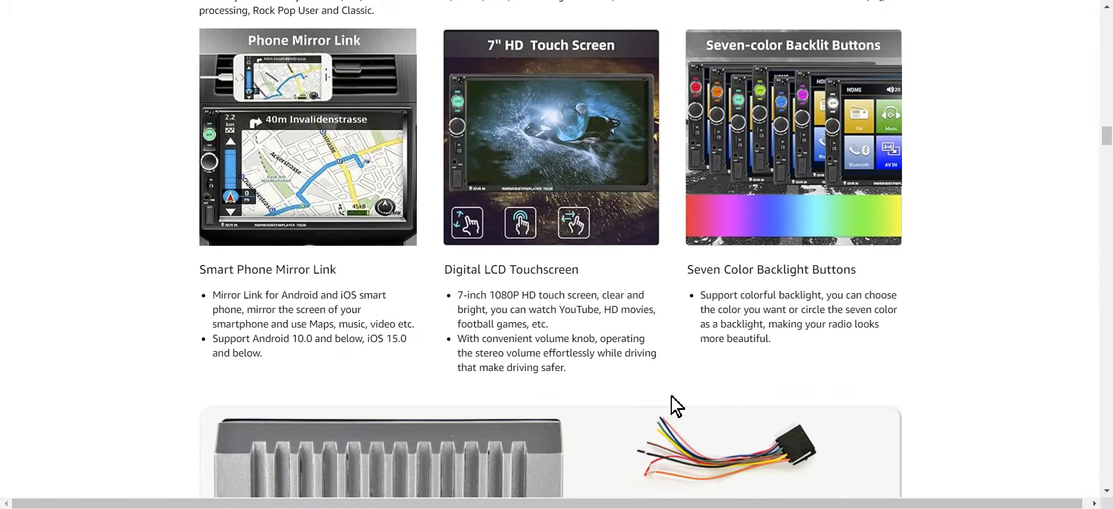
scroll(down, 3)
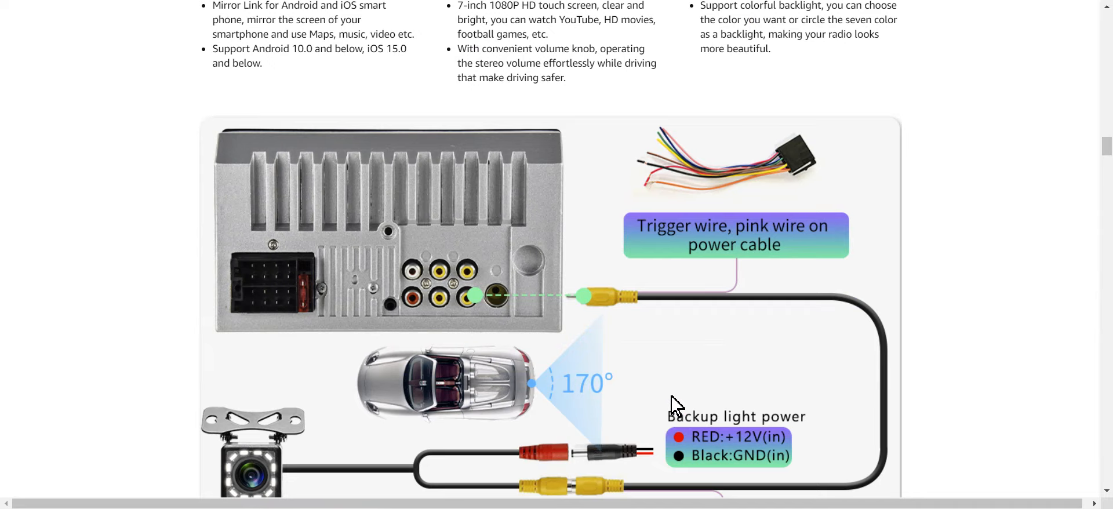
scroll(down, 3)
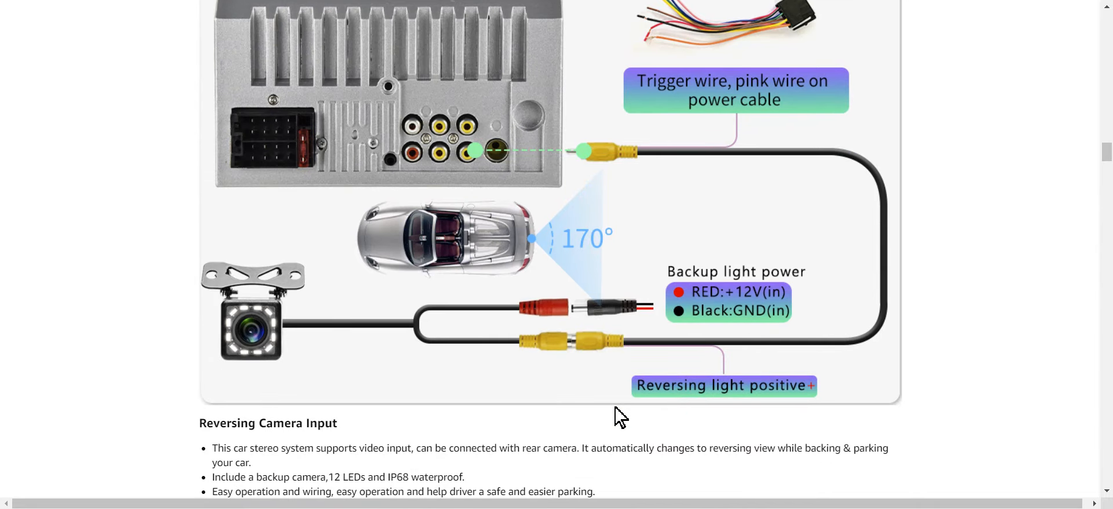
mouse_move(564, 185)
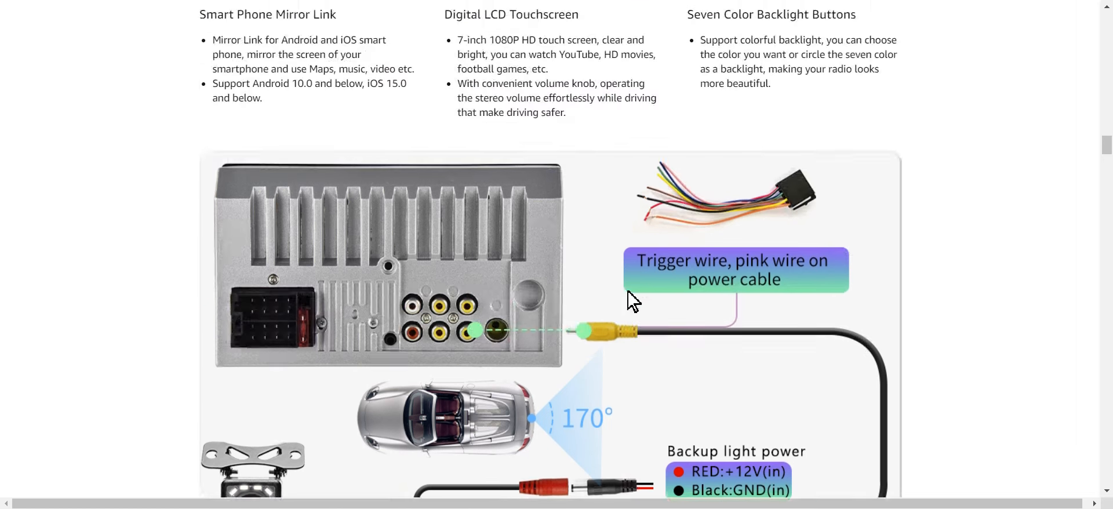
scroll(down, 3)
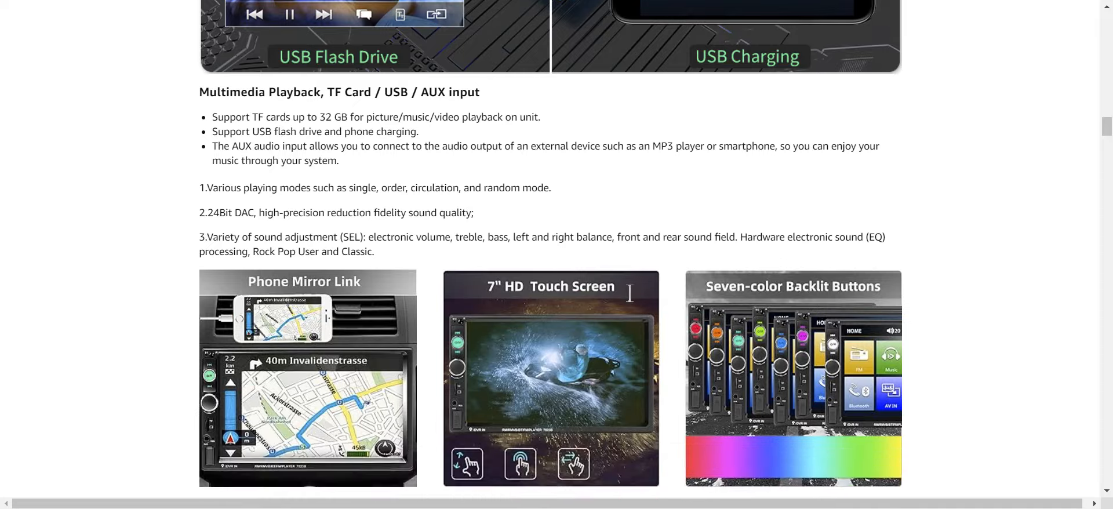
scroll(down, 3)
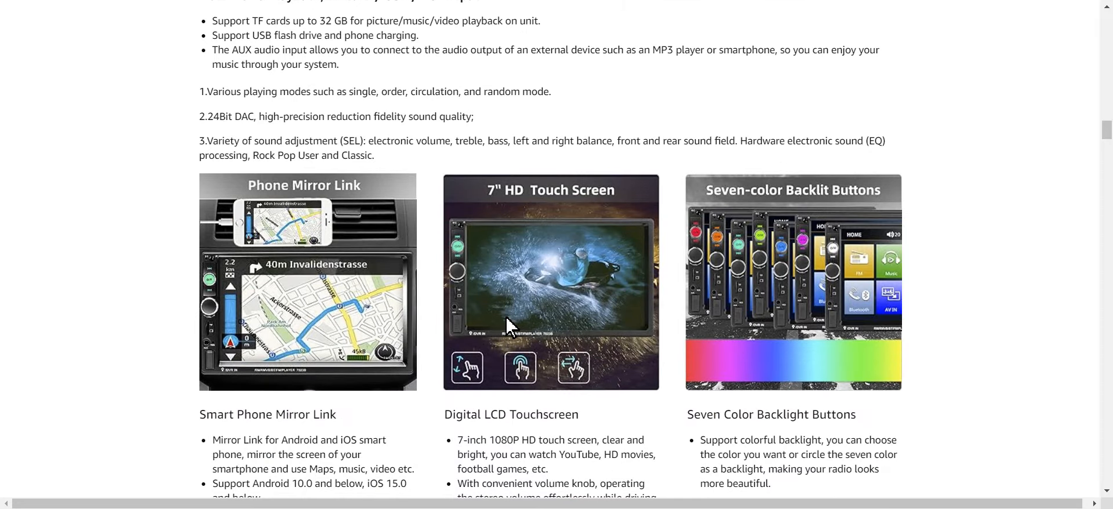
mouse_move(267, 301)
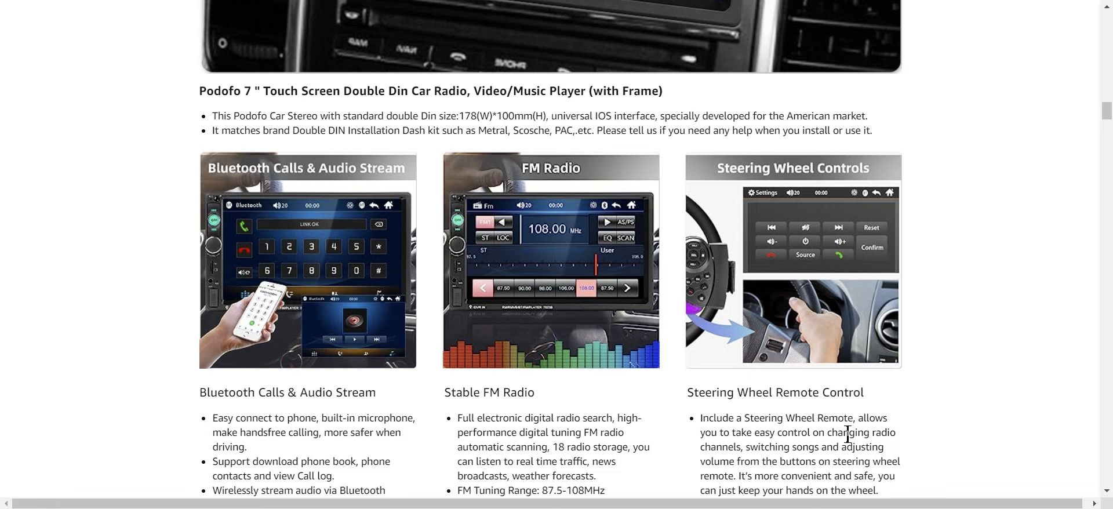
scroll(up, 3)
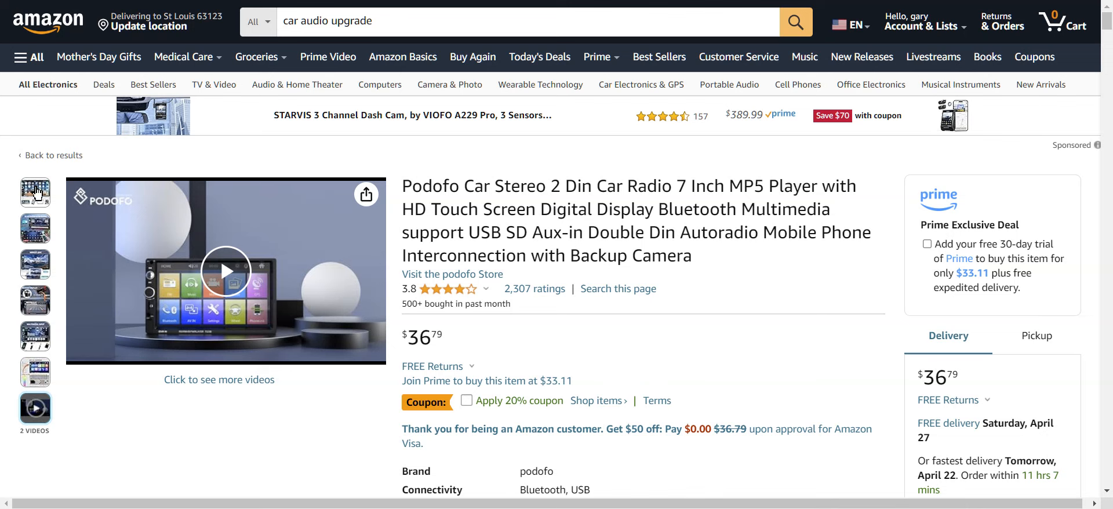
- Show the Mirror Link product photo as the main gallery image
click(34, 264)
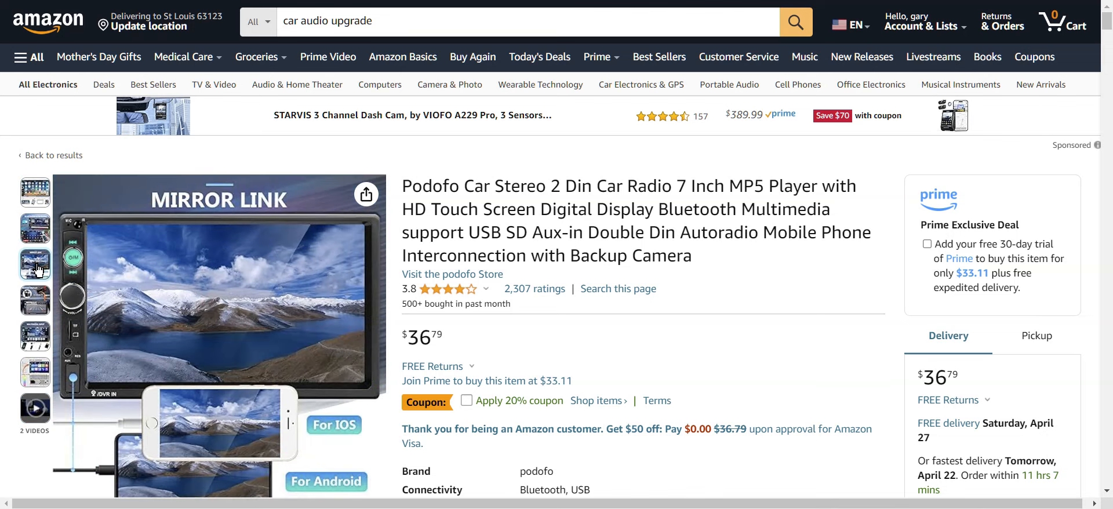
mouse_move(37, 286)
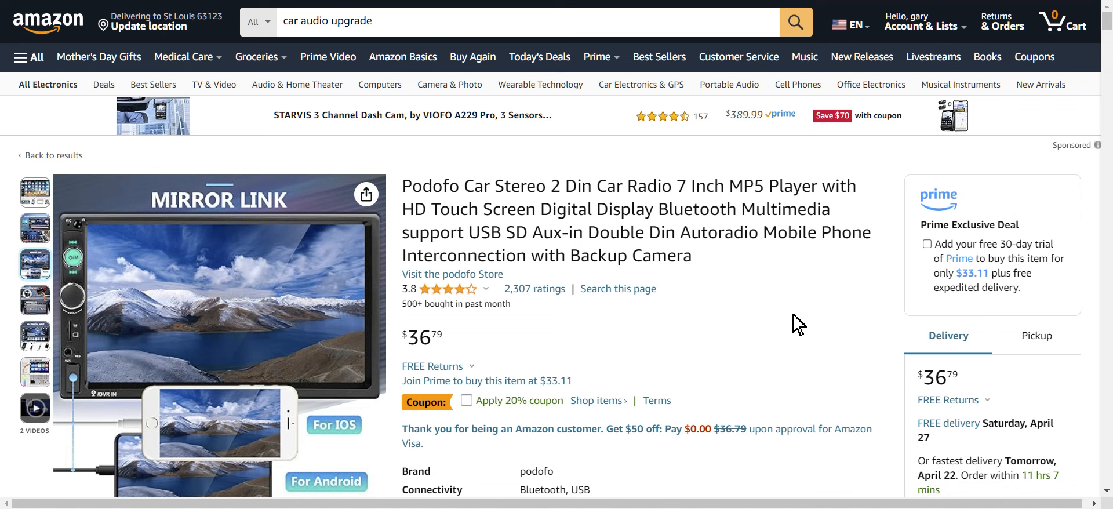
mouse_move(700, 325)
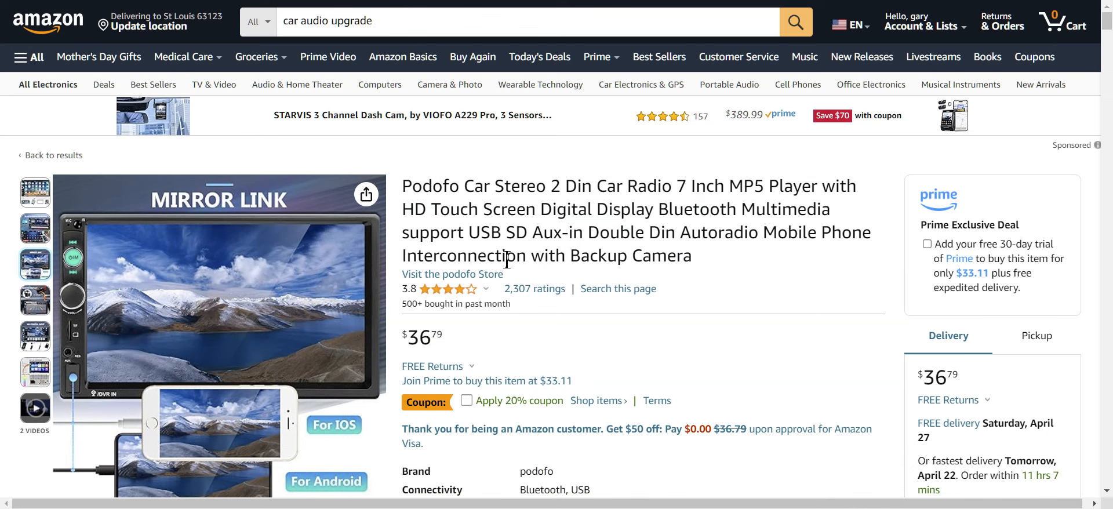
mouse_move(594, 255)
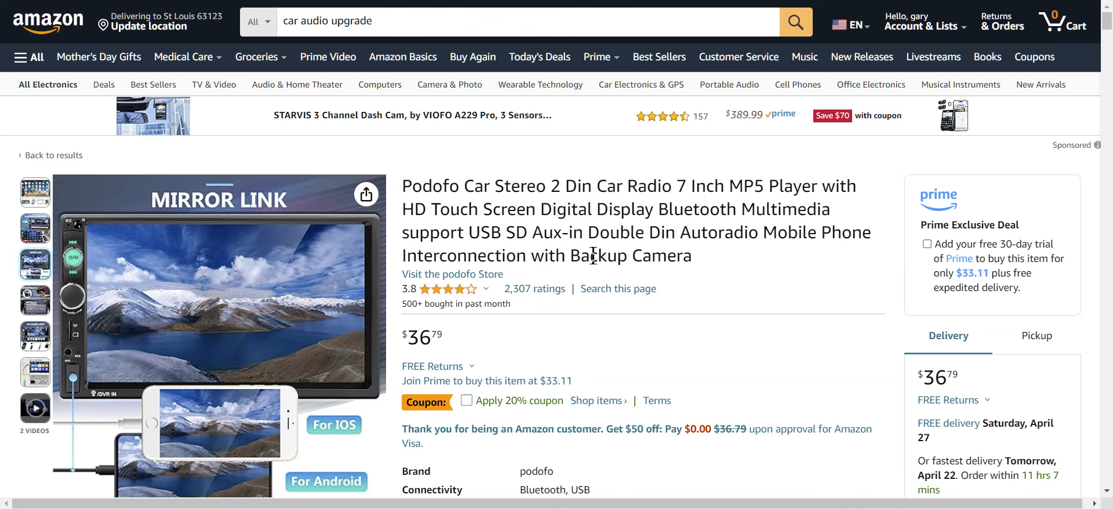
mouse_move(777, 270)
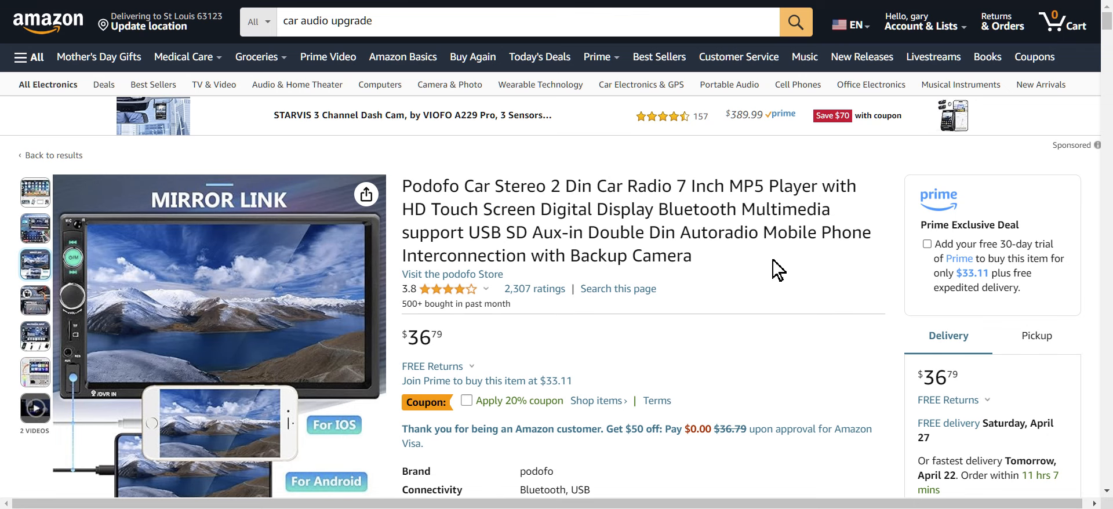
scroll(down, 3)
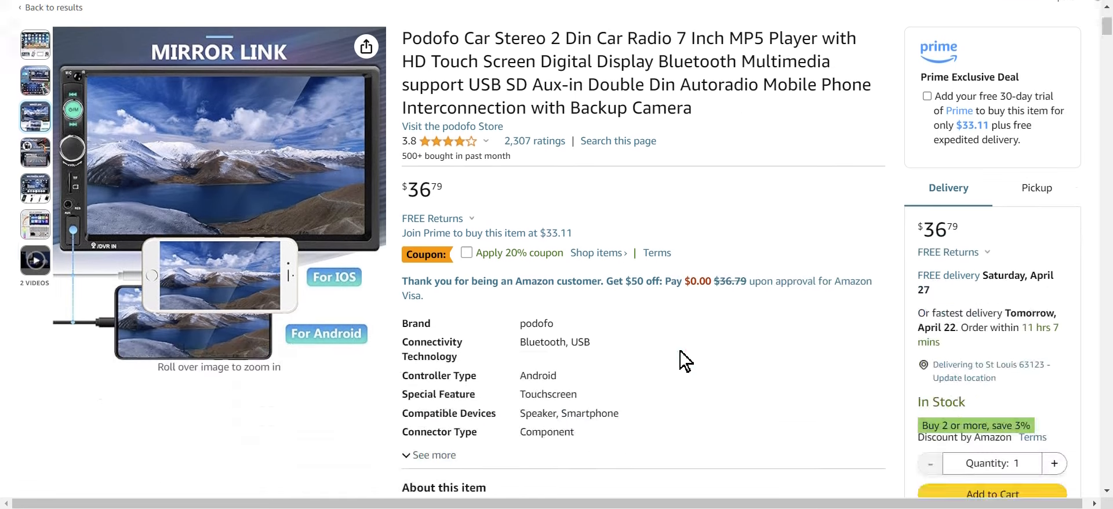
scroll(down, 3)
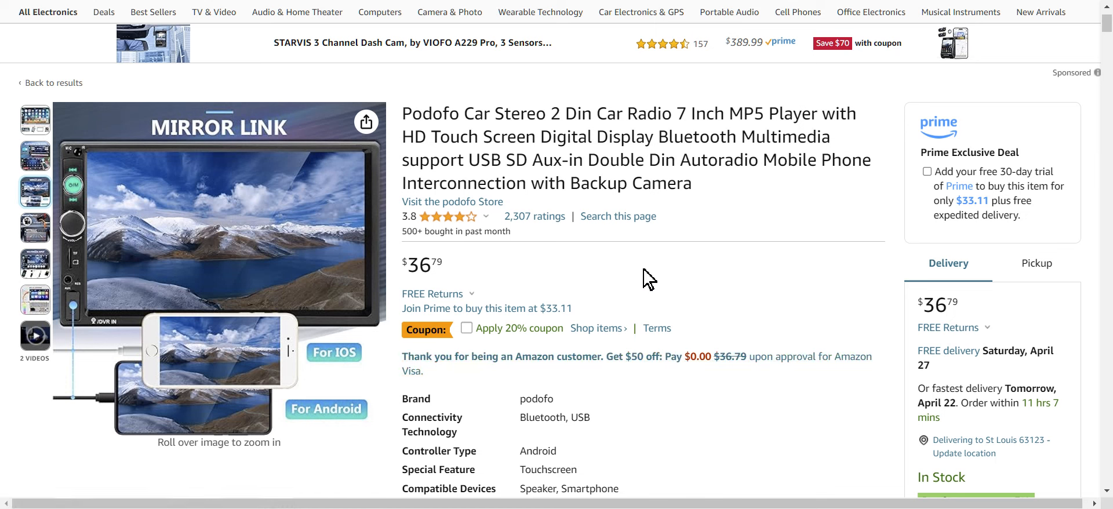
mouse_move(446, 277)
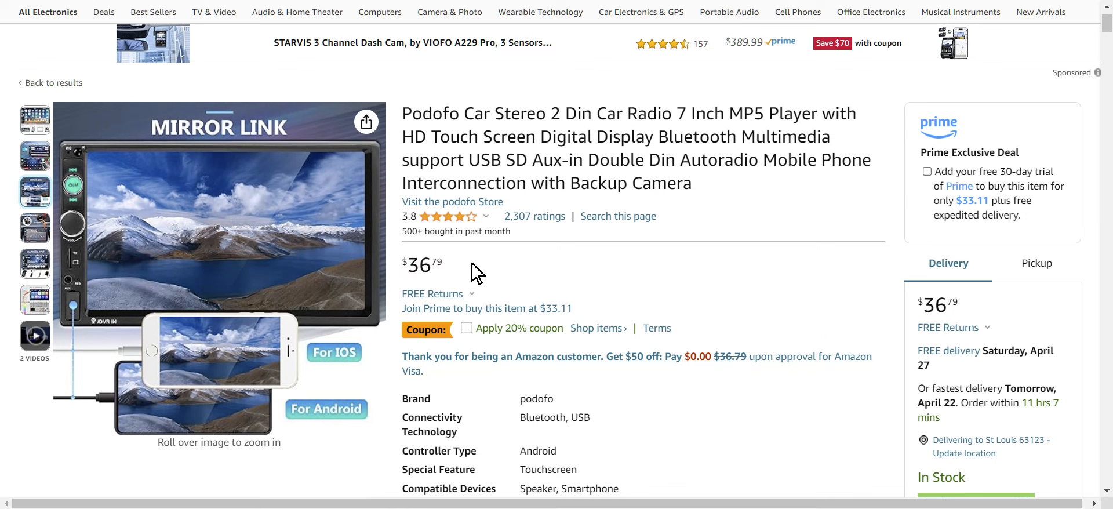
mouse_move(476, 274)
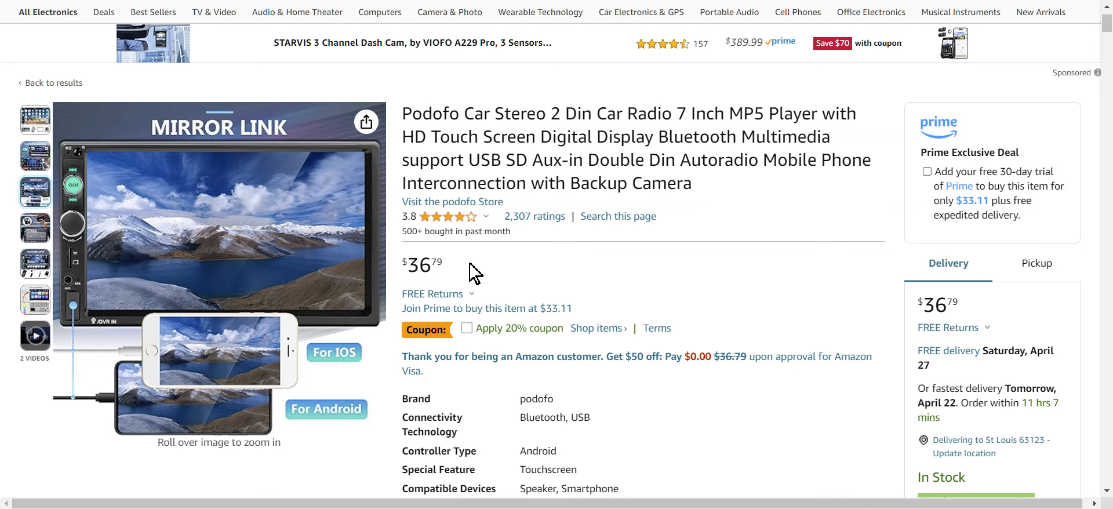
mouse_move(609, 405)
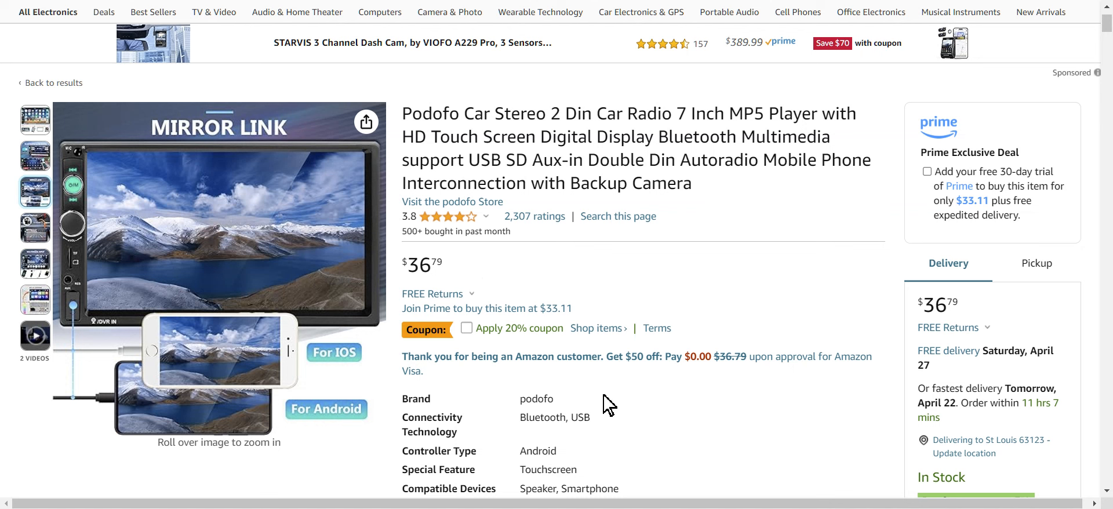
mouse_move(692, 419)
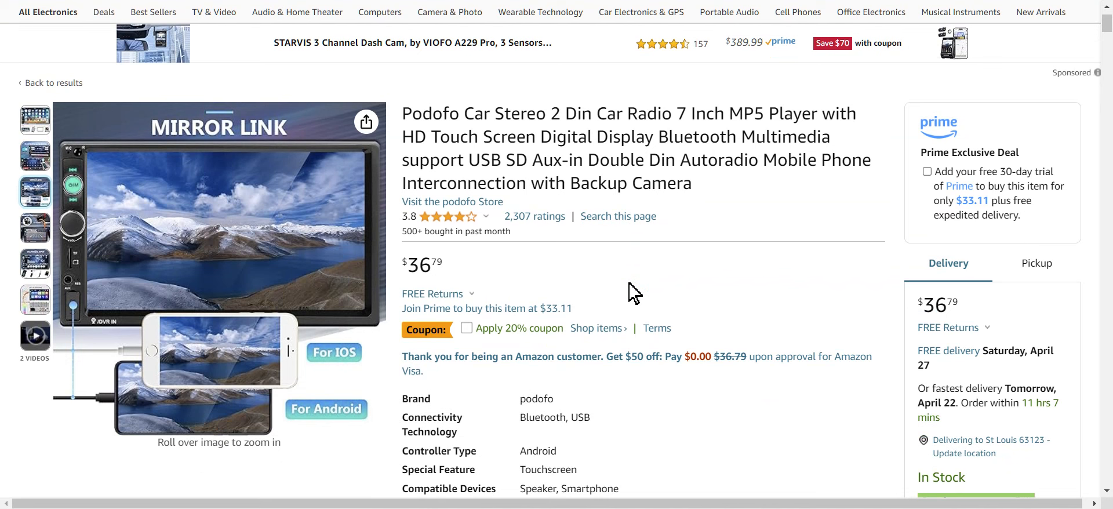
mouse_move(462, 273)
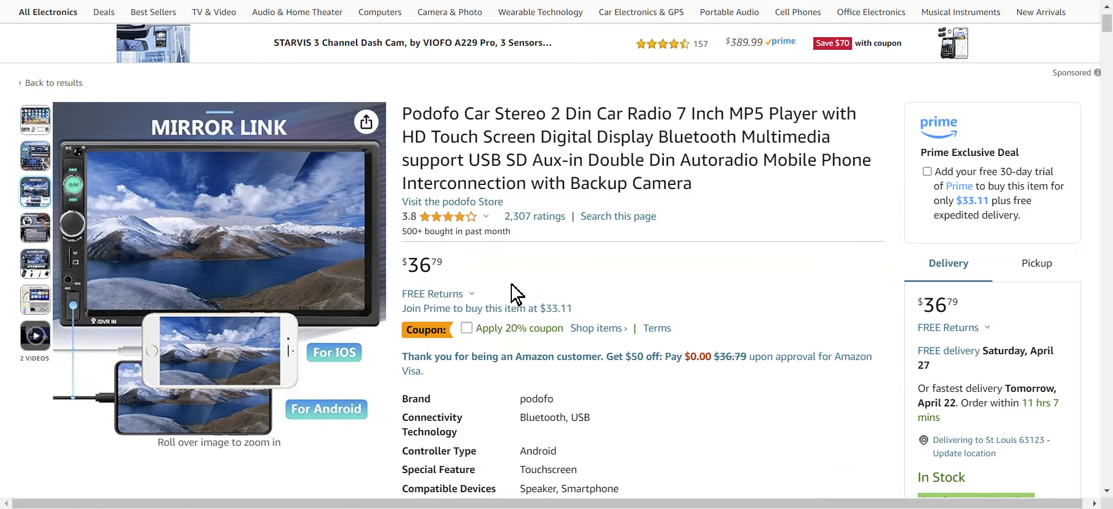
mouse_move(213, 235)
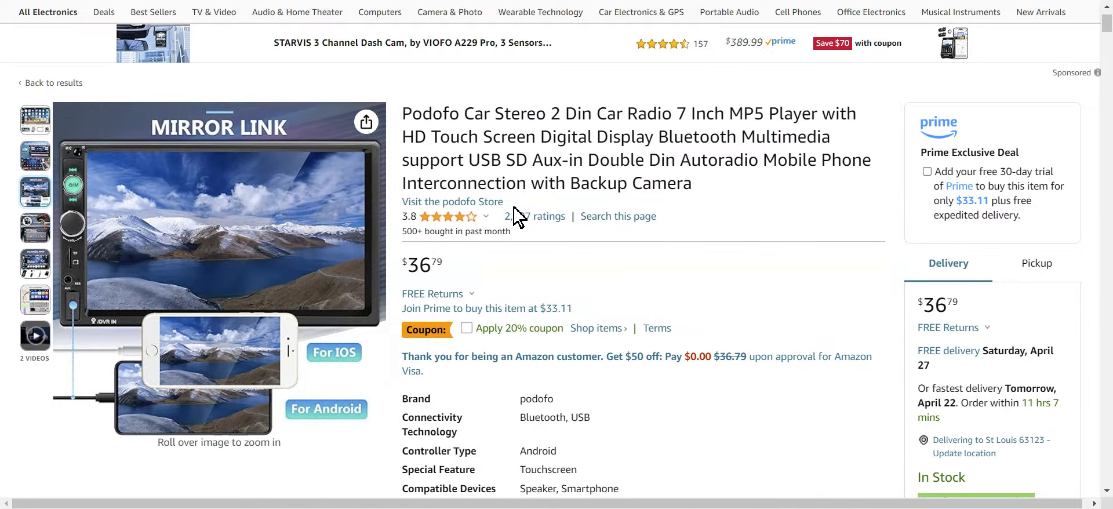
mouse_move(717, 192)
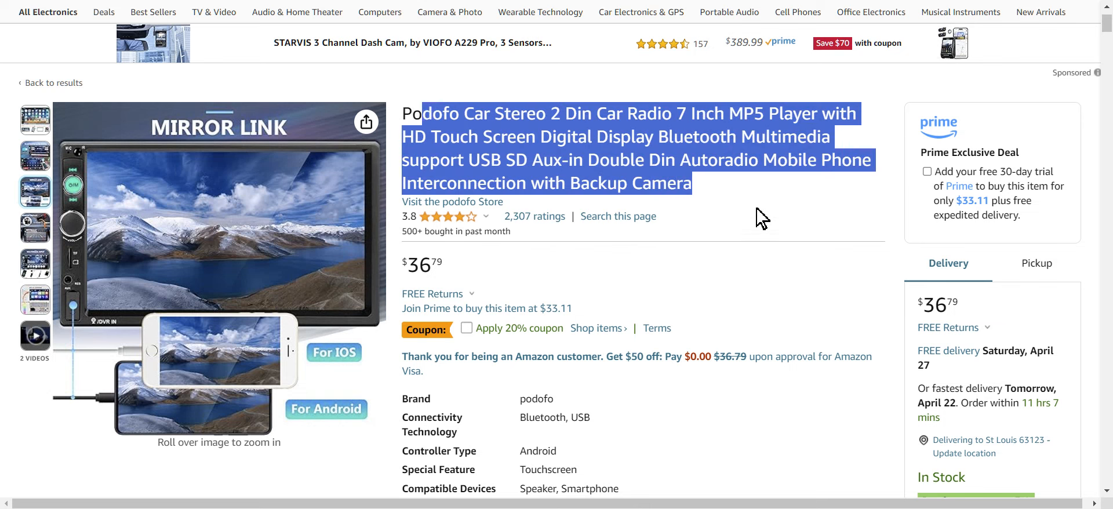
- Clear the highlight from the product title, leaving the listing unchanged
click(759, 217)
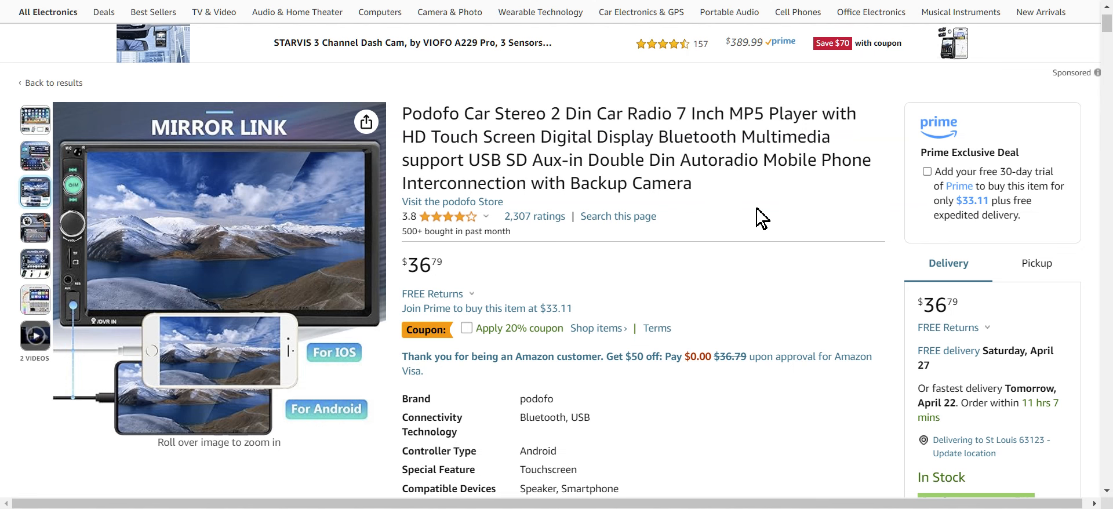
mouse_move(238, 247)
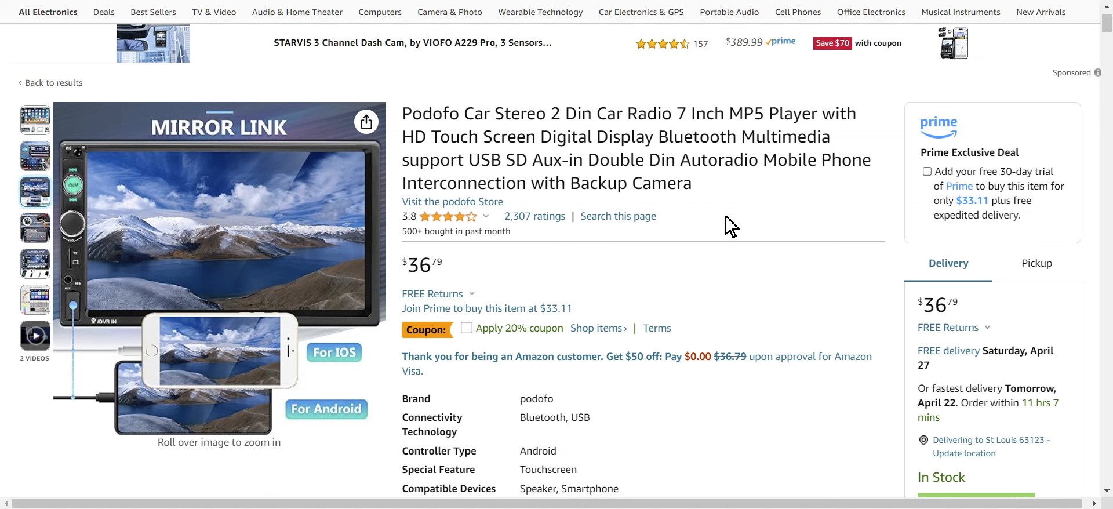
mouse_move(705, 219)
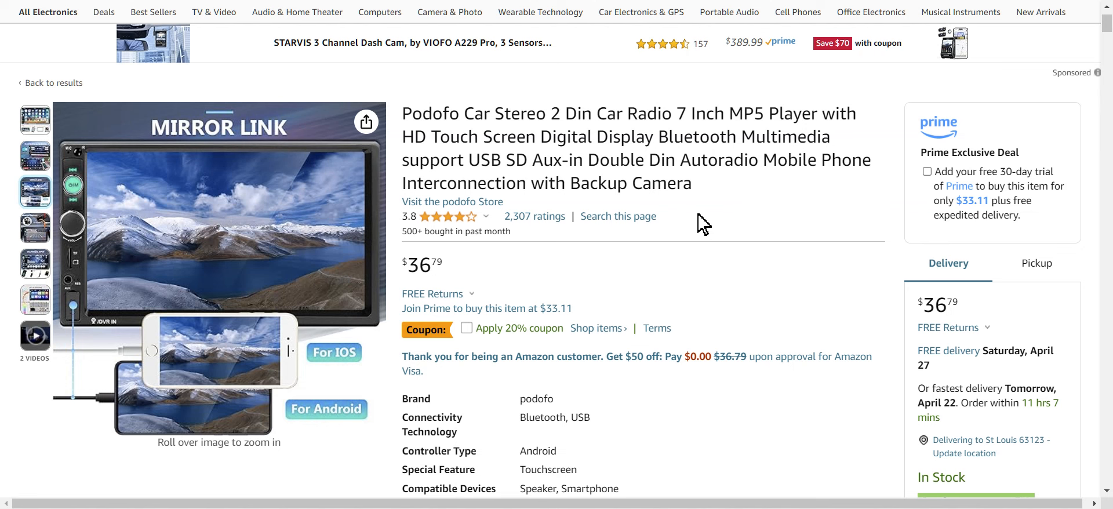
mouse_move(56, 124)
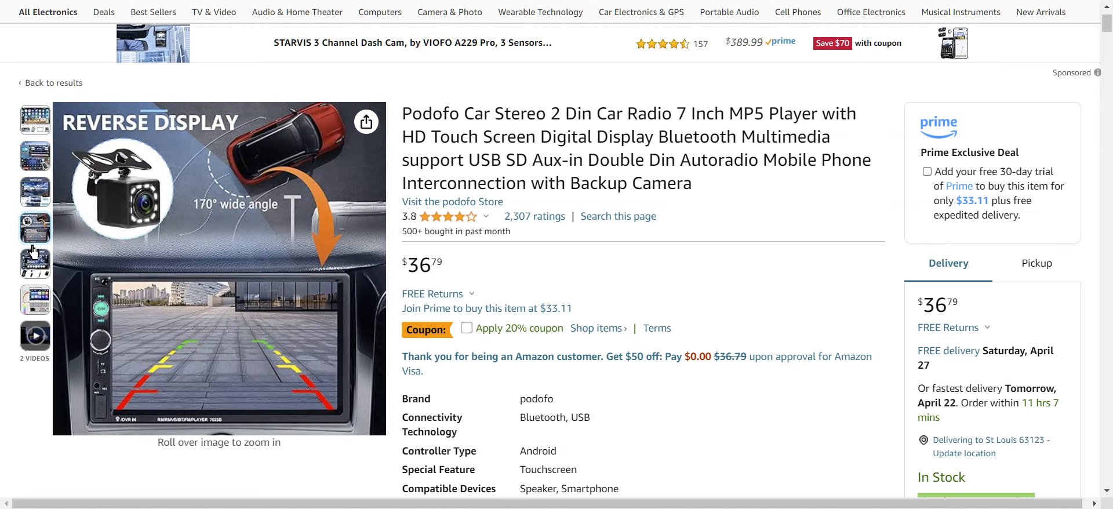
mouse_move(34, 227)
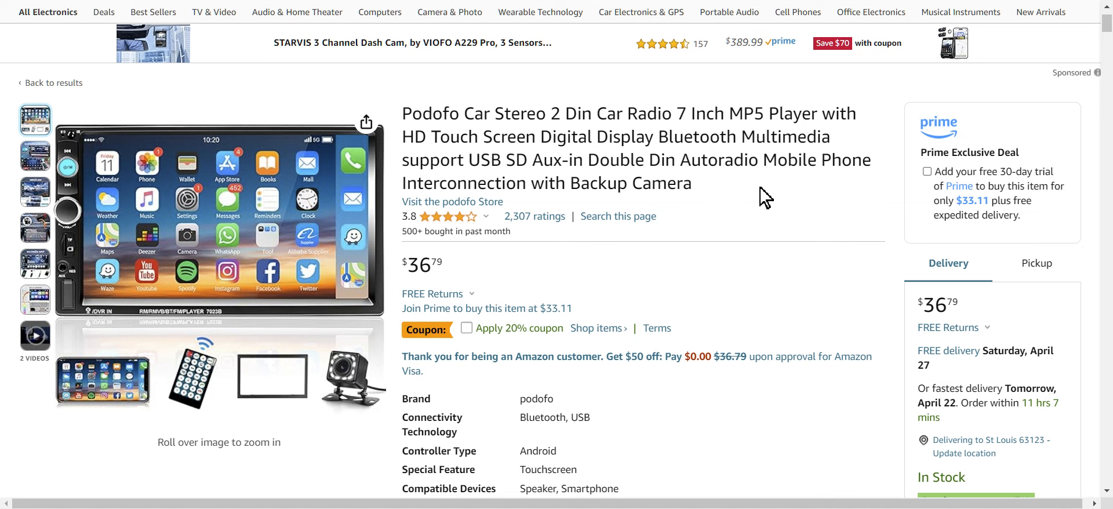
mouse_move(1023, 170)
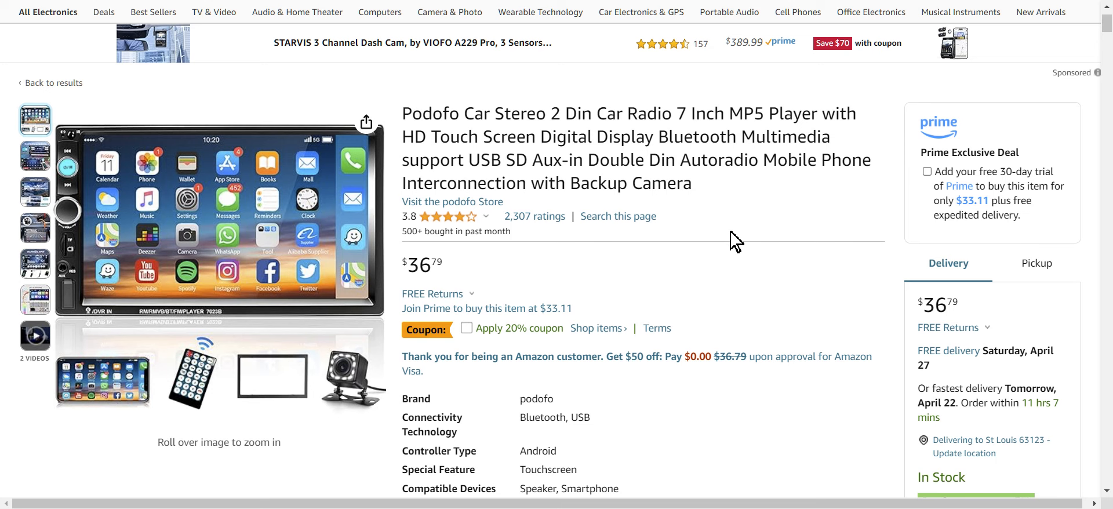
mouse_move(711, 293)
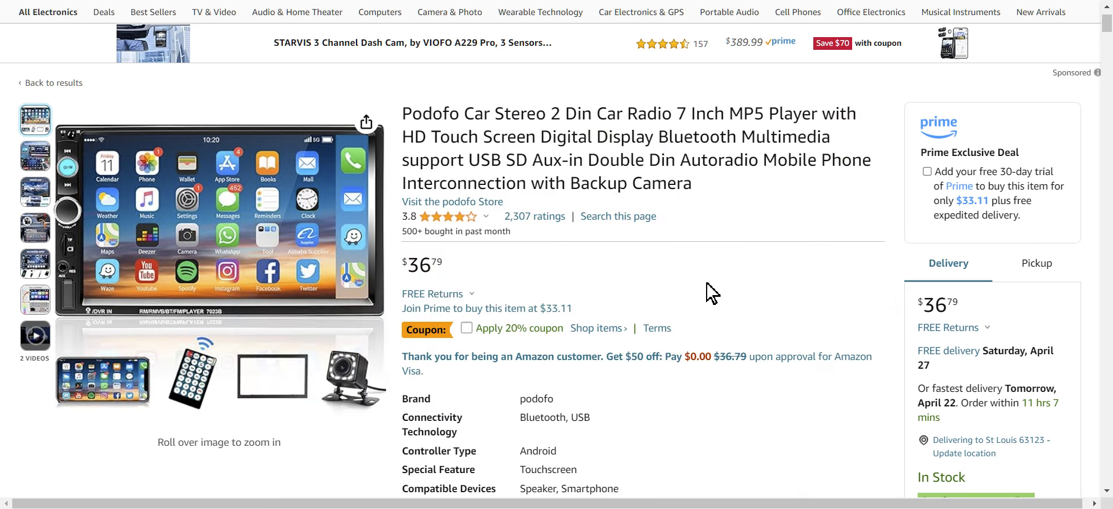
- Scroll down to the 'About this item' feature descriptions
scroll(down, 3)
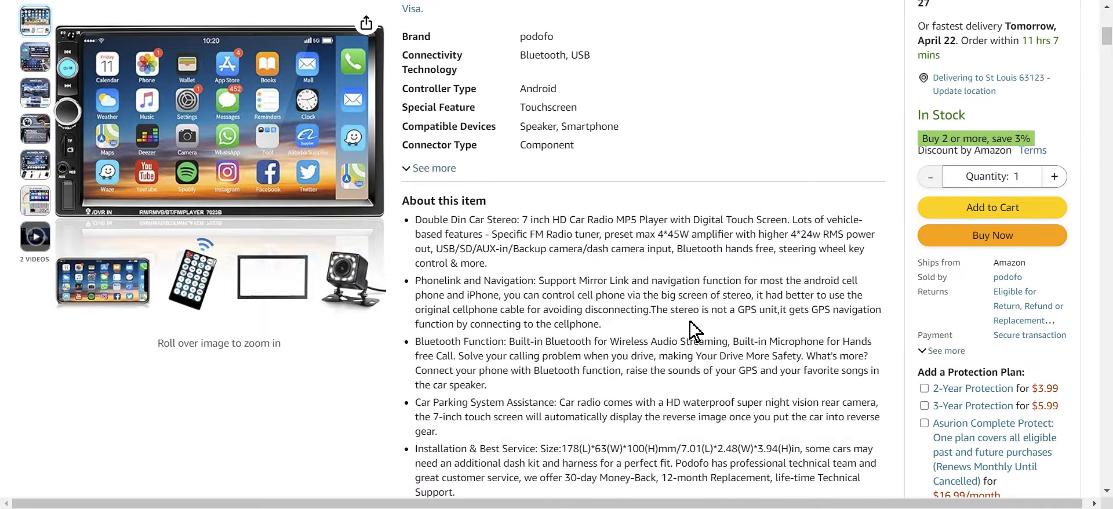